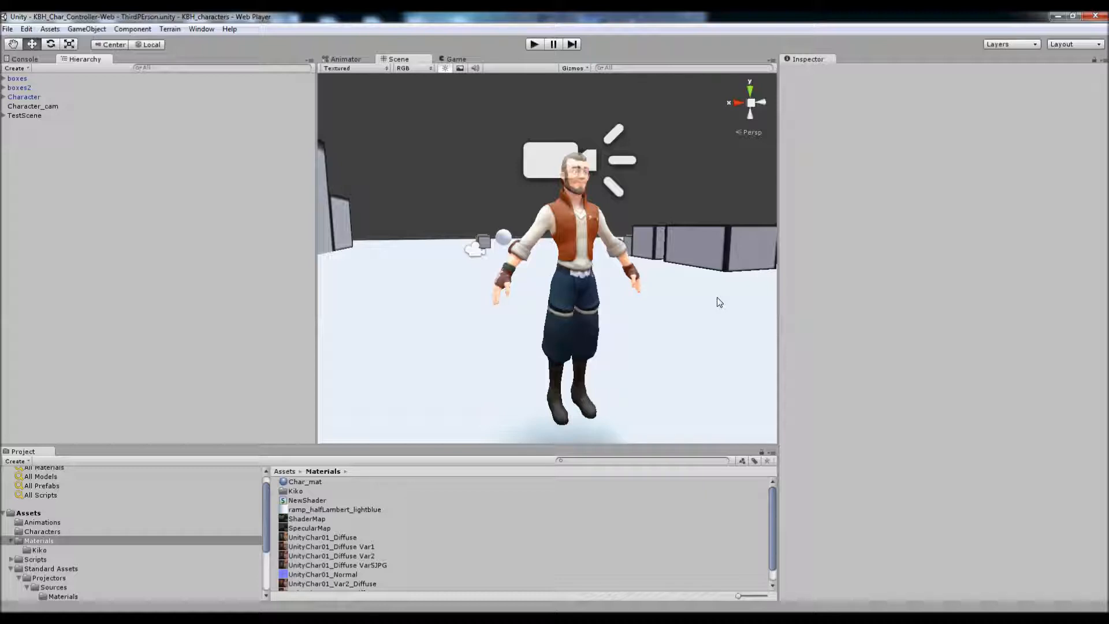
mouse_move(333, 198)
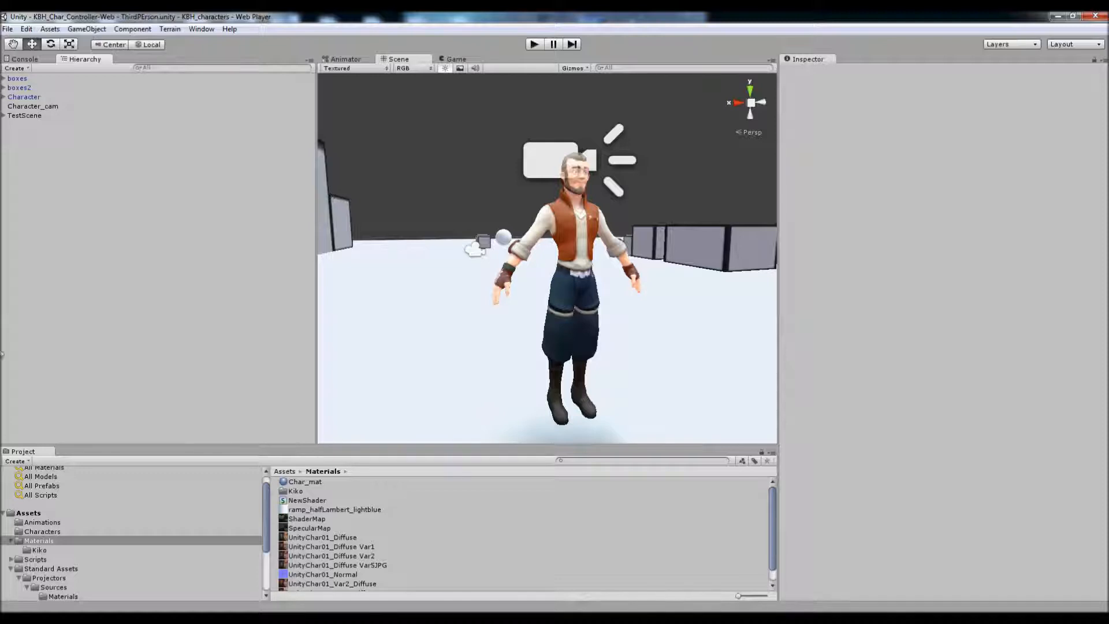
Step: Browse Animations and Materials, then select Char_mat to show its toon shader in the Inspector
click(41, 523)
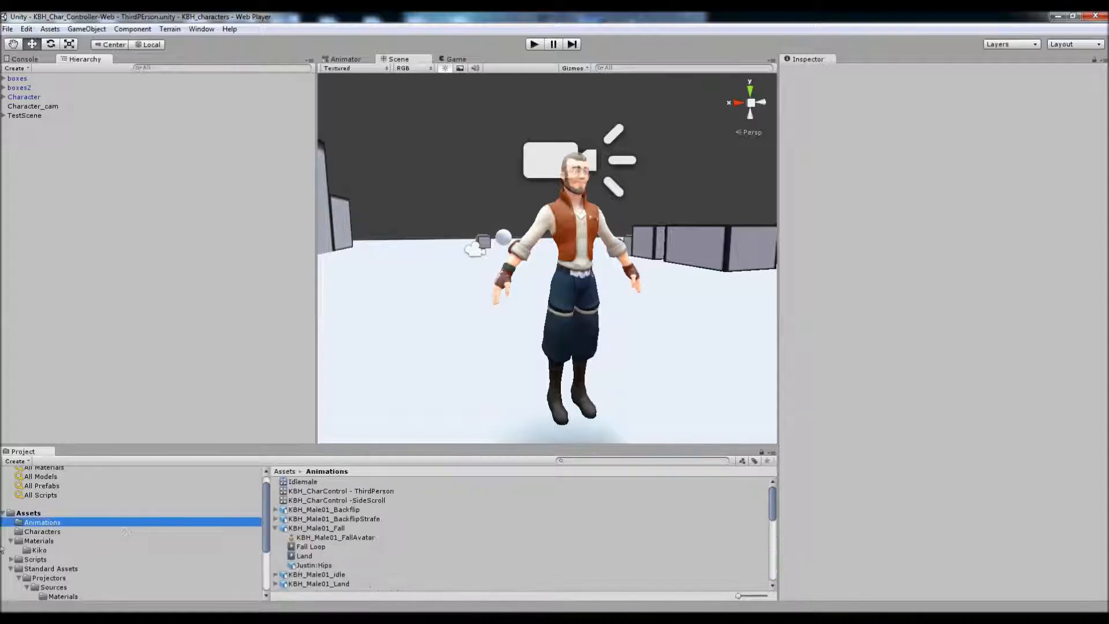
click(38, 540)
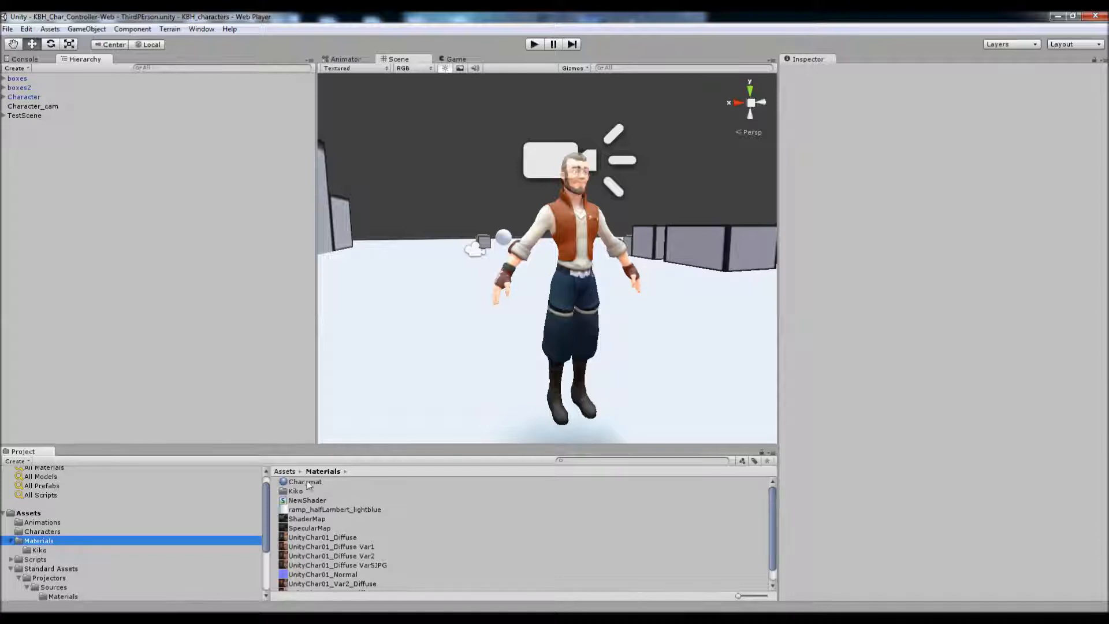
click(305, 482)
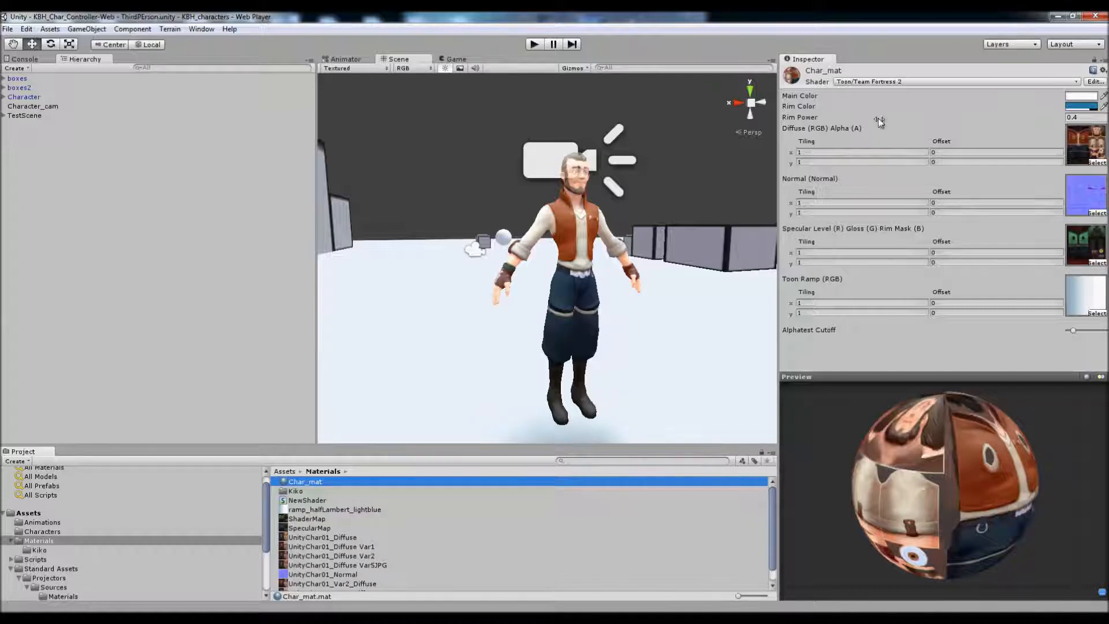
mouse_move(665, 225)
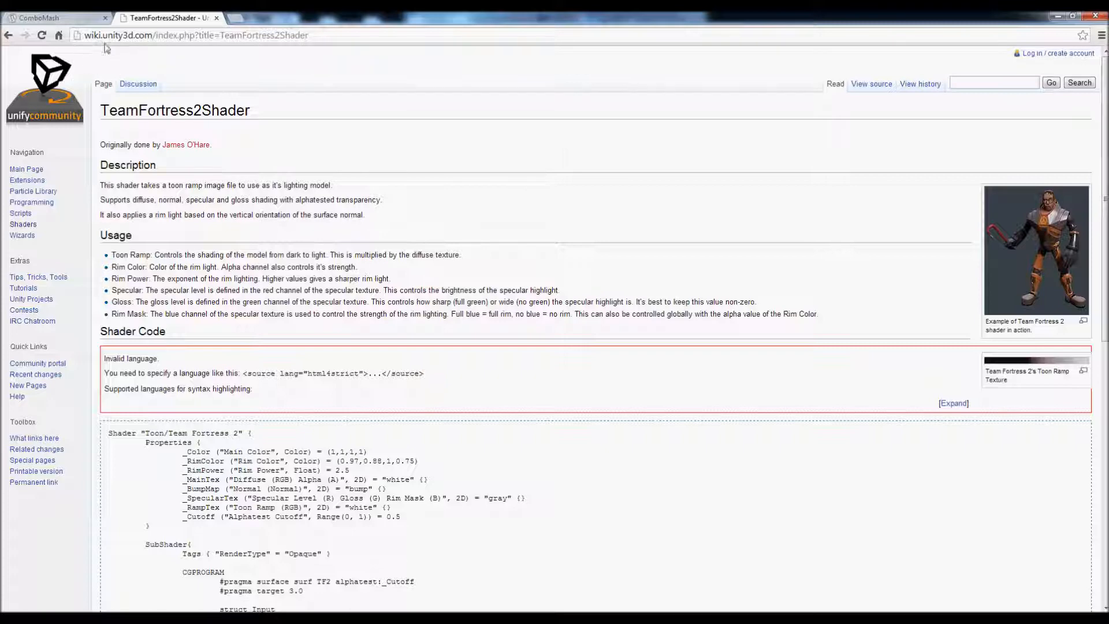
mouse_move(919, 15)
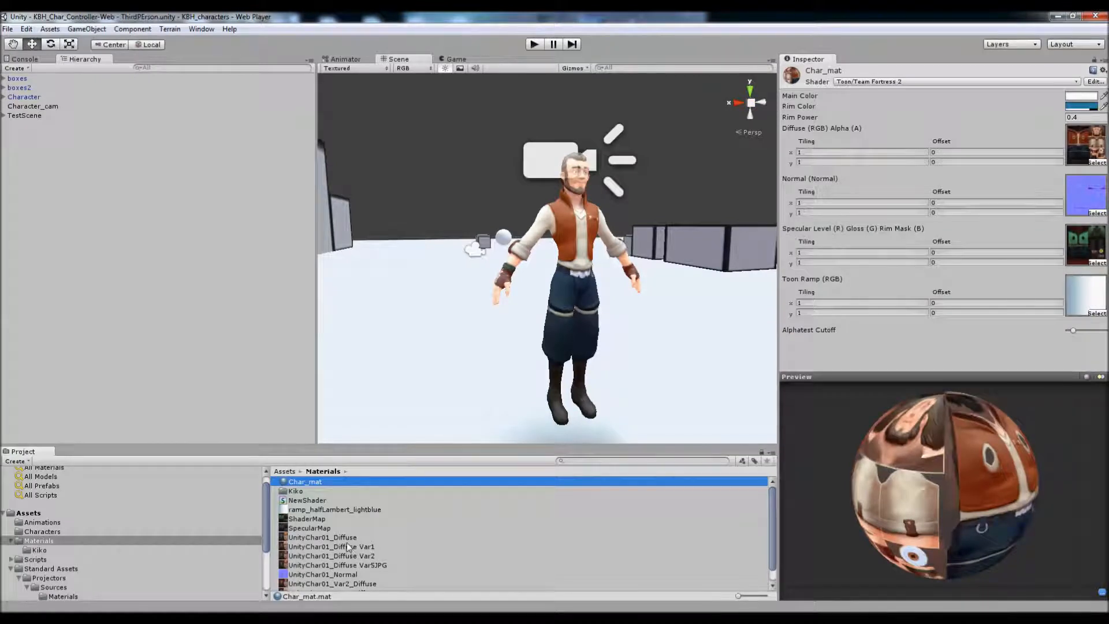
Step: Preview the UnityChar01_Diffuse base, Var1, Var2 and Var5JPG textures
click(330, 546)
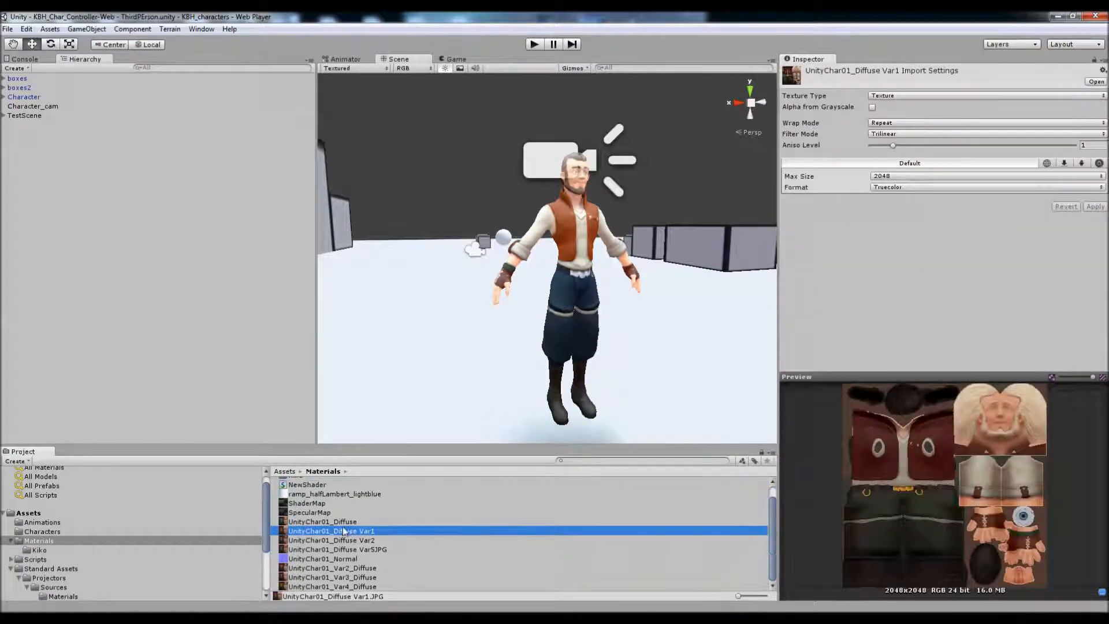
click(322, 522)
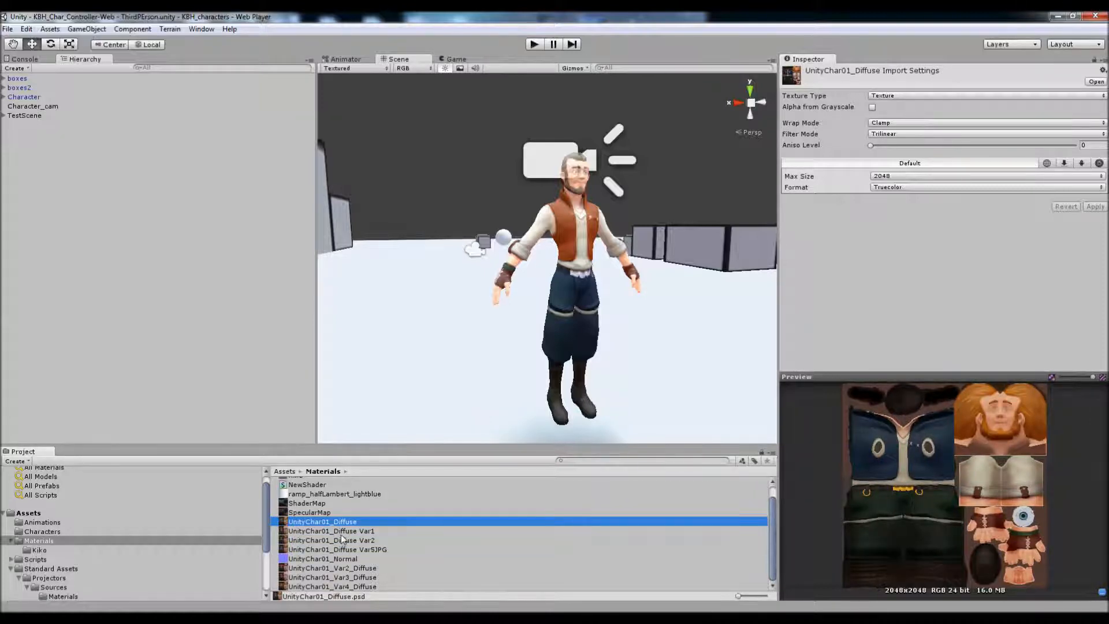
click(331, 539)
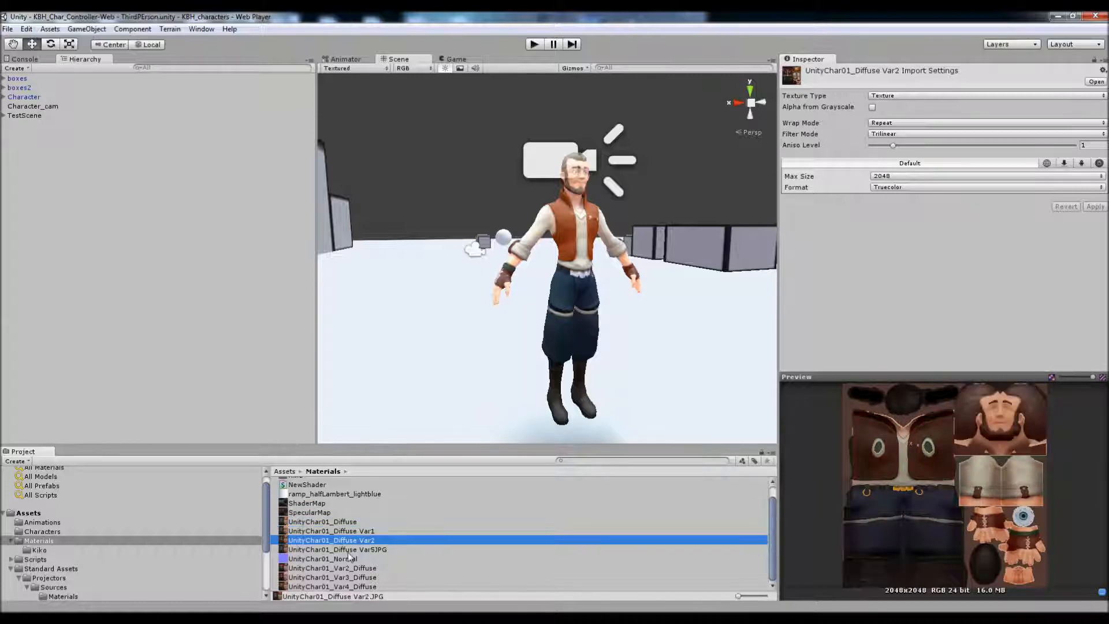
click(338, 549)
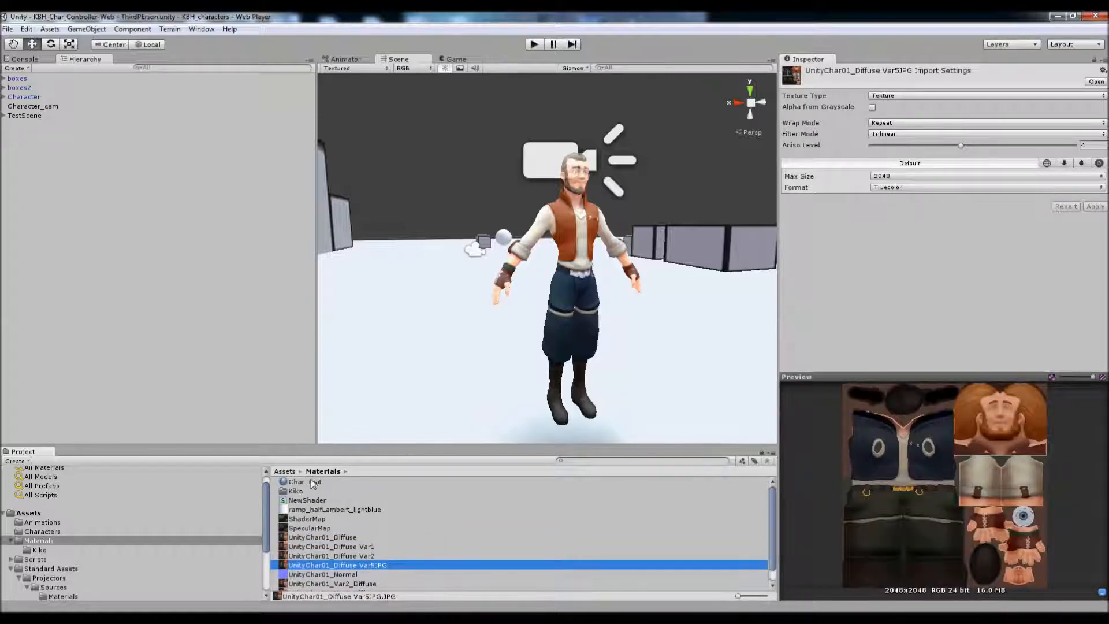
Step: Assign the blue-vest diffuse variant to Char_mat and bring up the Kiko reference artwork
click(304, 482)
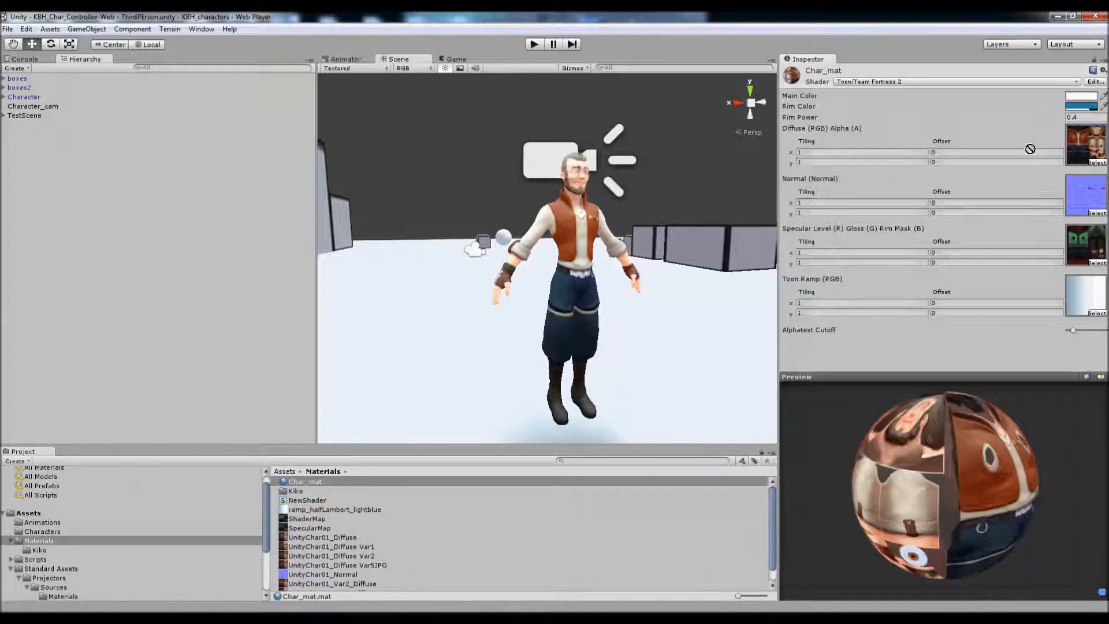
click(331, 546)
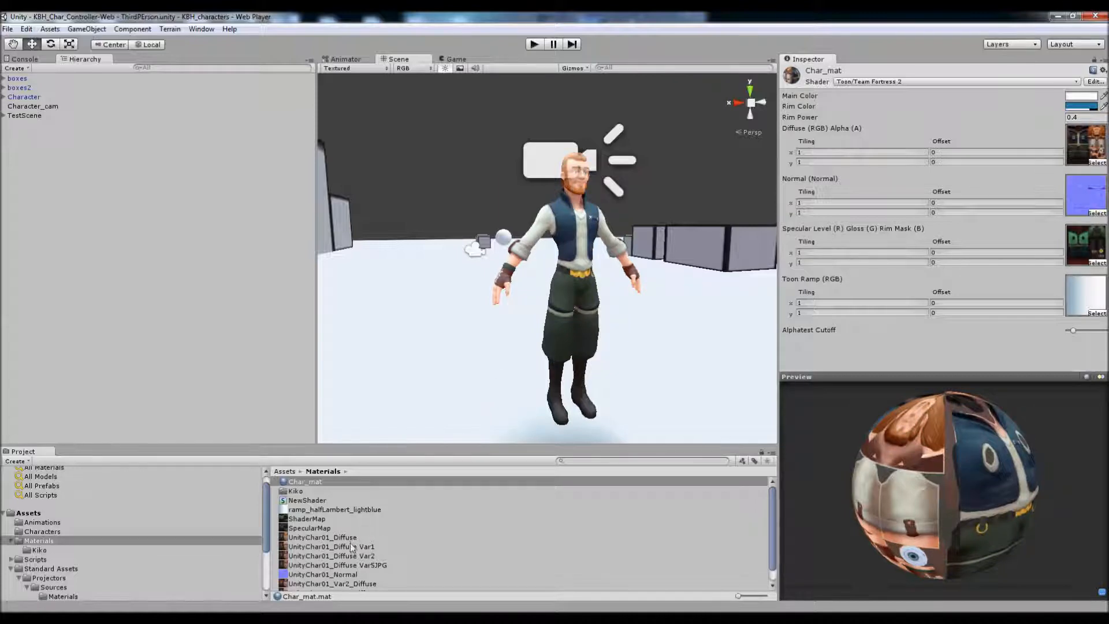
click(331, 546)
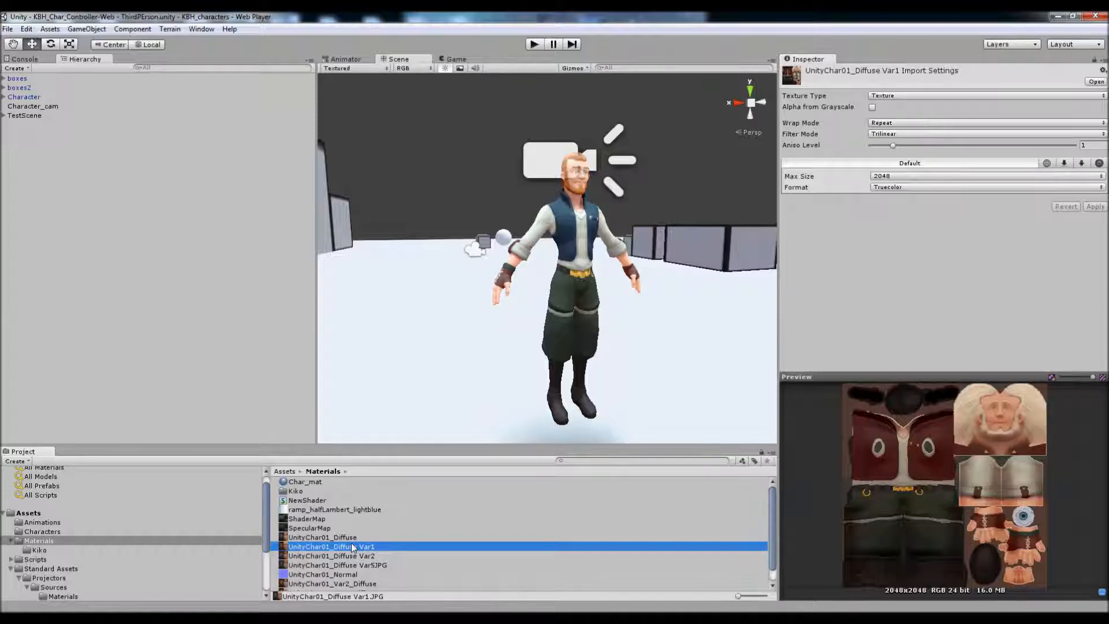
click(305, 481)
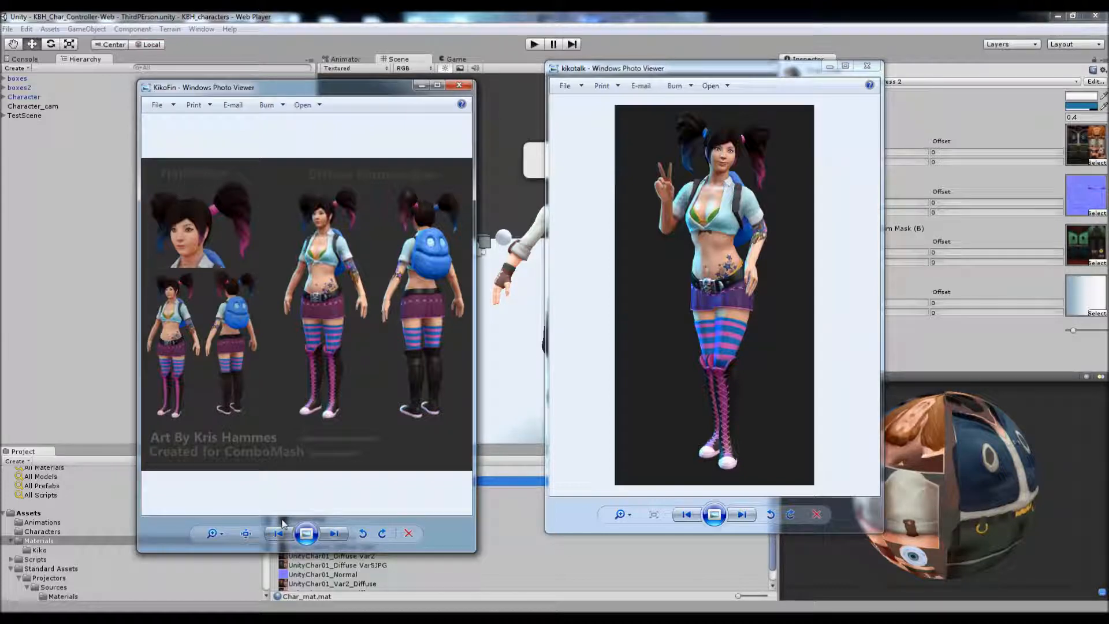
mouse_move(317, 464)
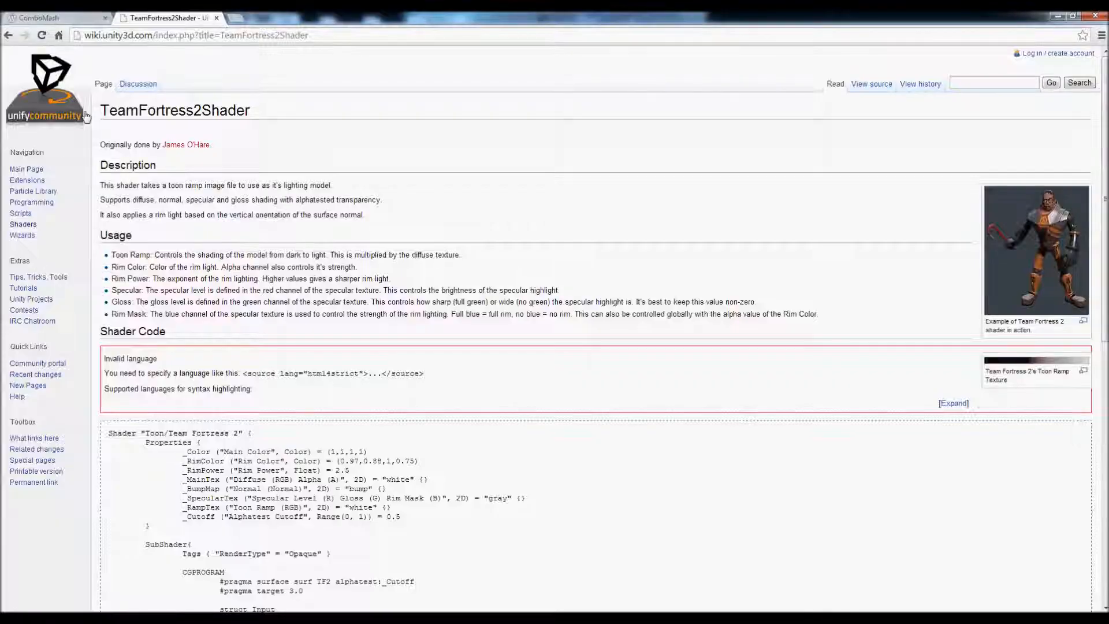
Step: Switch Chrome to the ComboMash website tab
click(53, 17)
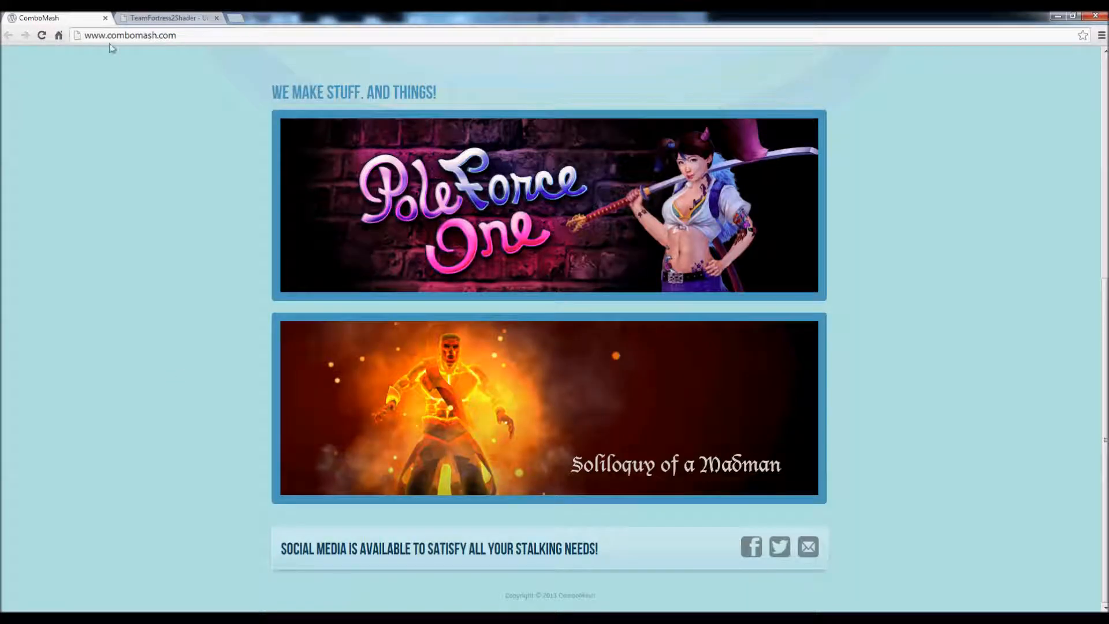
mouse_move(142, 234)
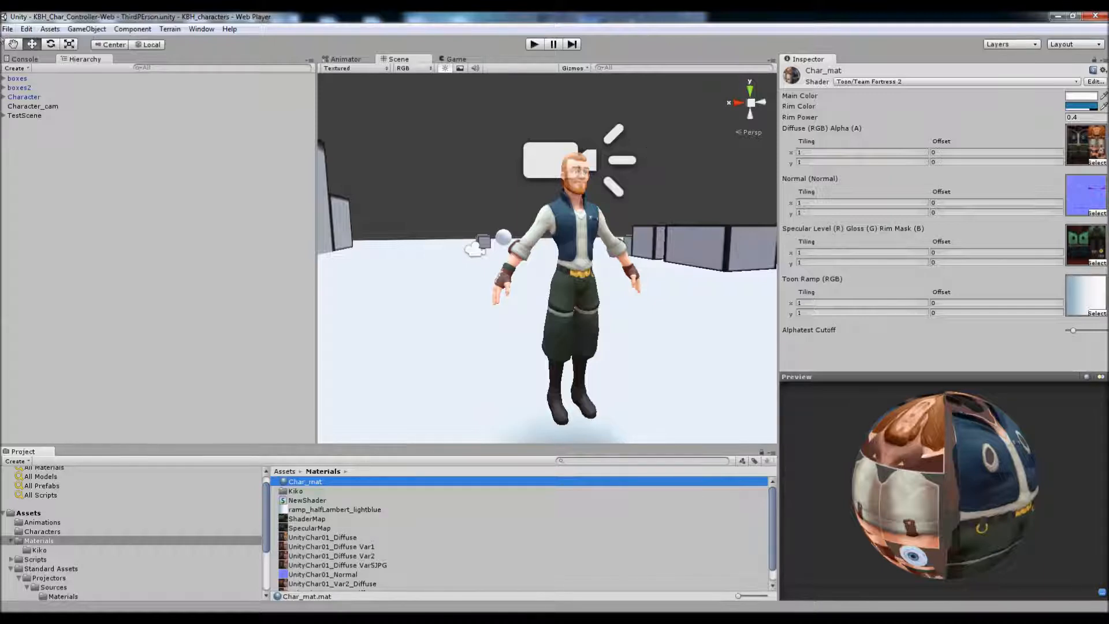
Step: Import the kikotest FBX model into the Characters folder
click(38, 540)
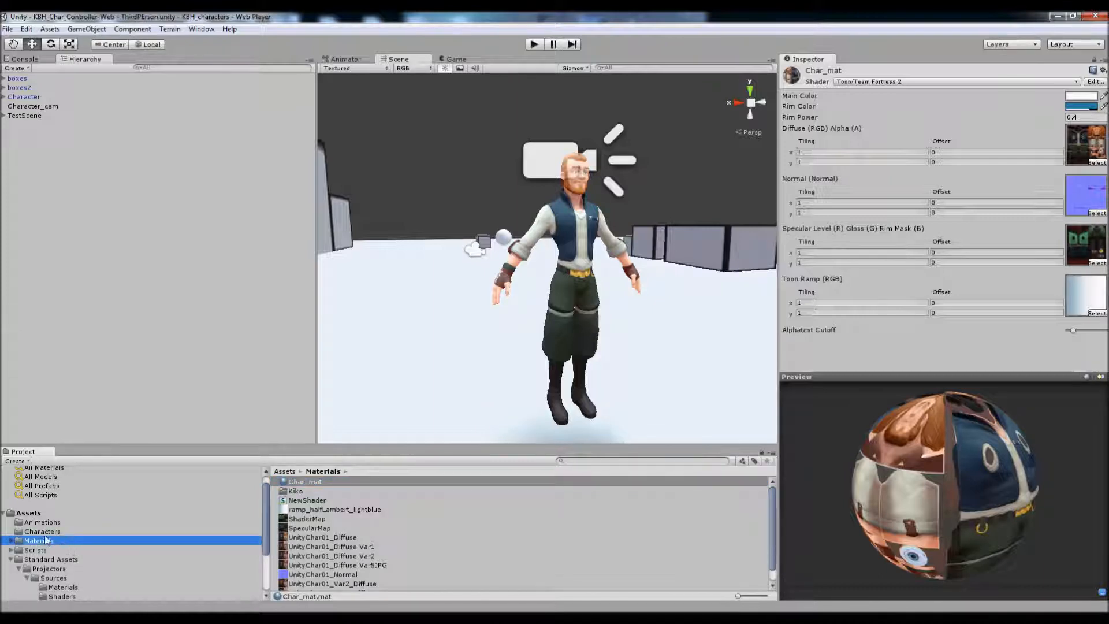
click(42, 532)
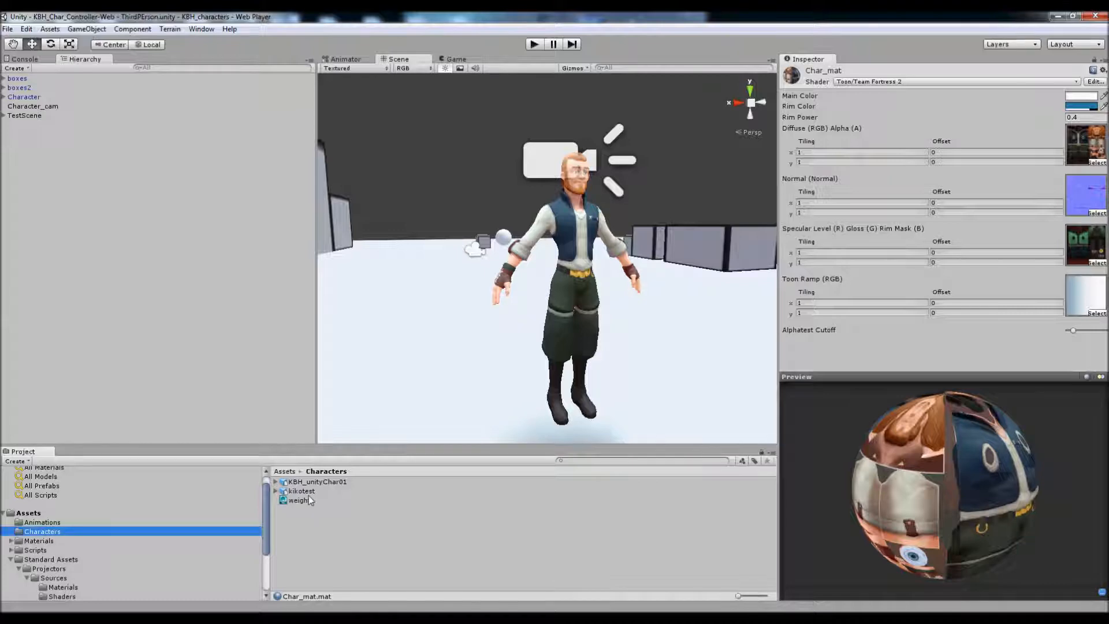
right_click(300, 491)
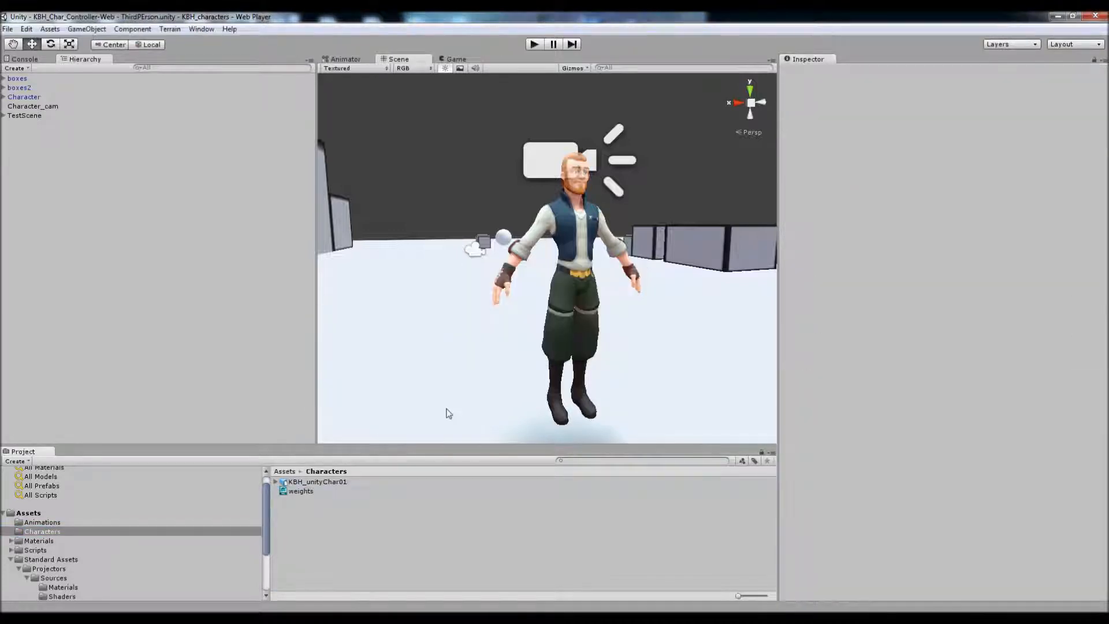
click(41, 532)
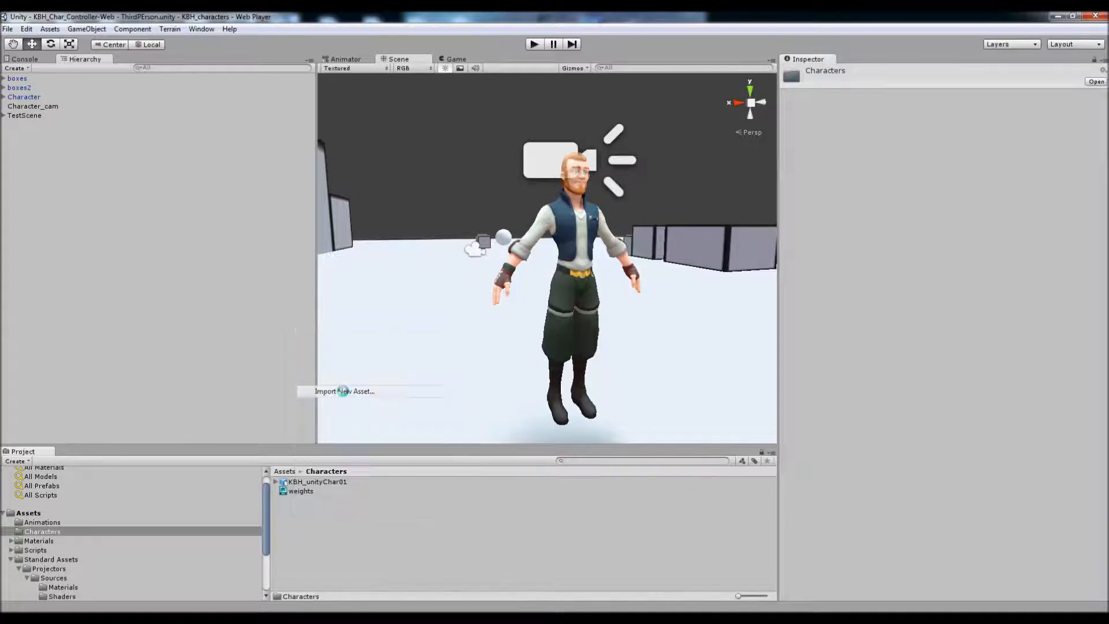
click(345, 391)
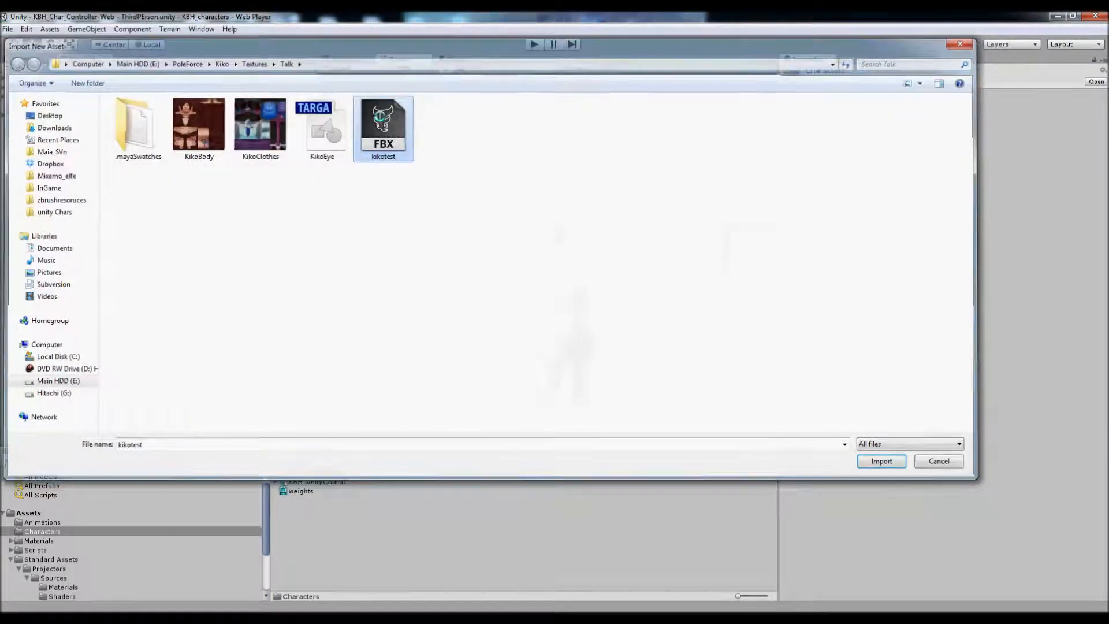
click(880, 460)
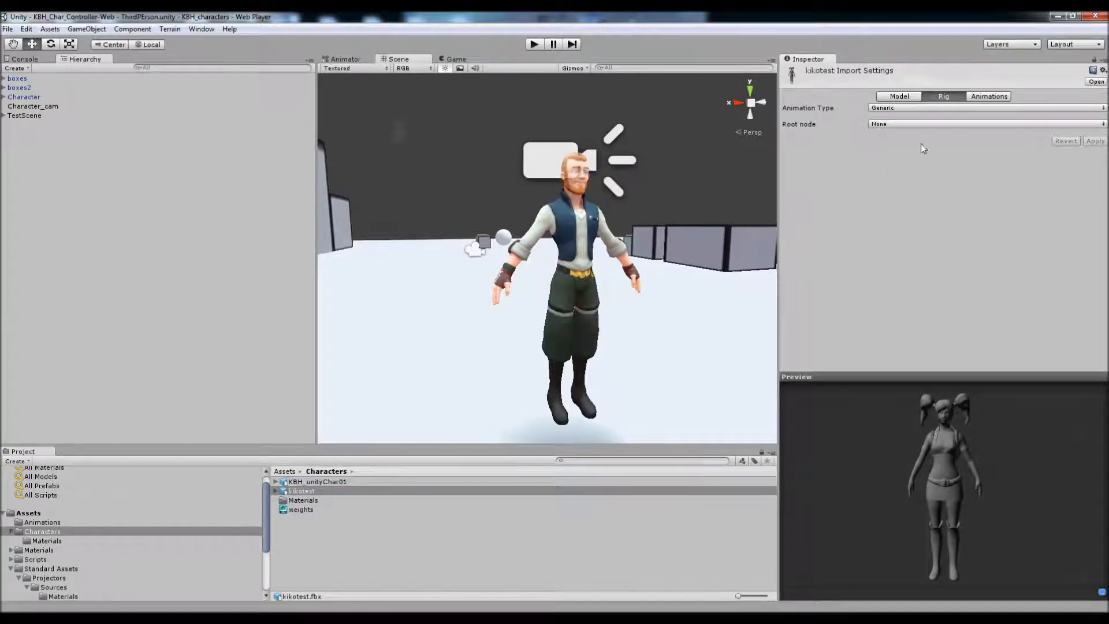
Step: Apply kikotest's animation settings and set its rig Animation Type to Humanoid
click(989, 97)
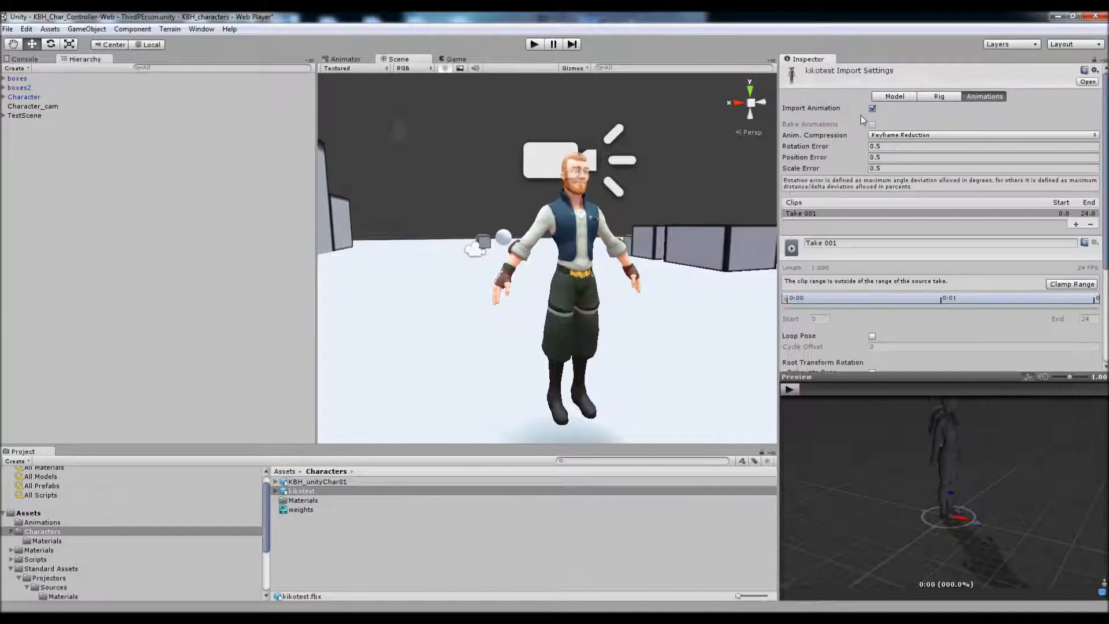
click(873, 108)
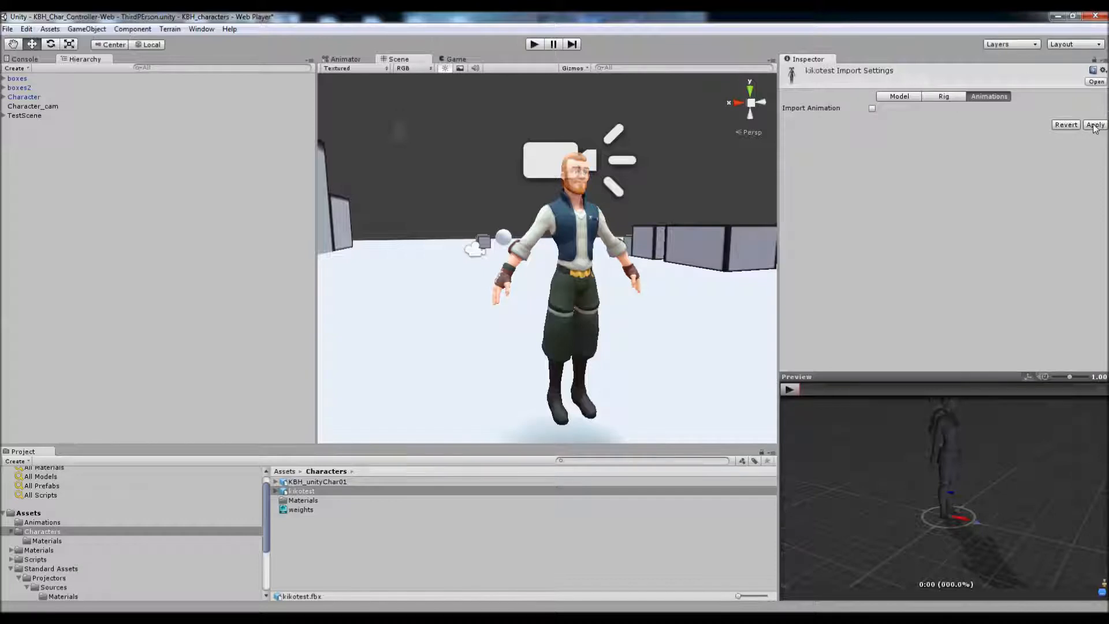
click(943, 96)
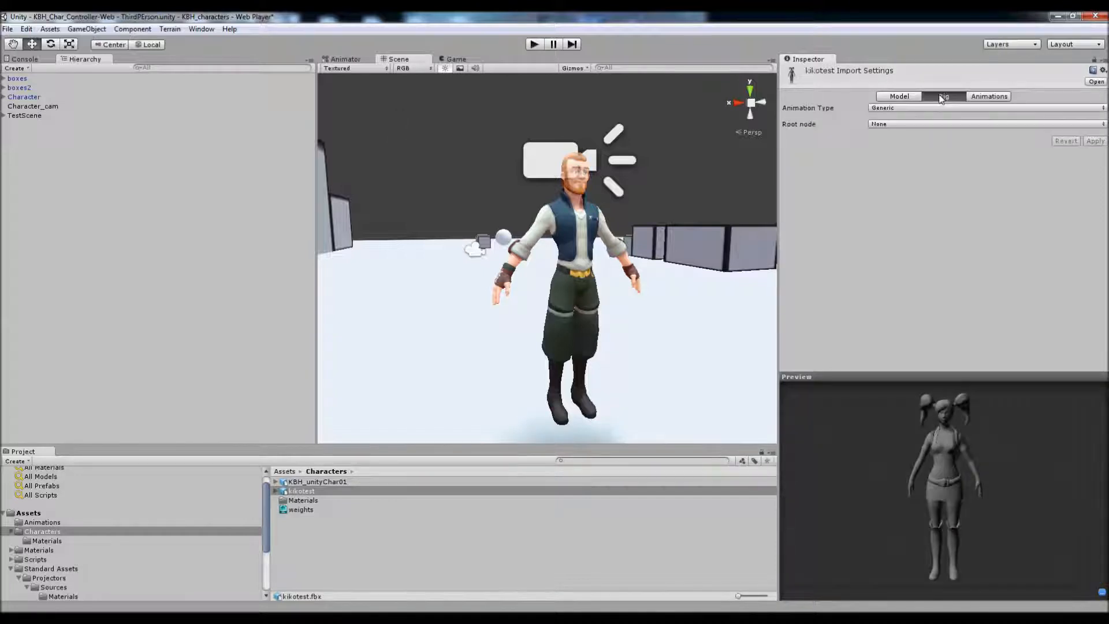
click(943, 97)
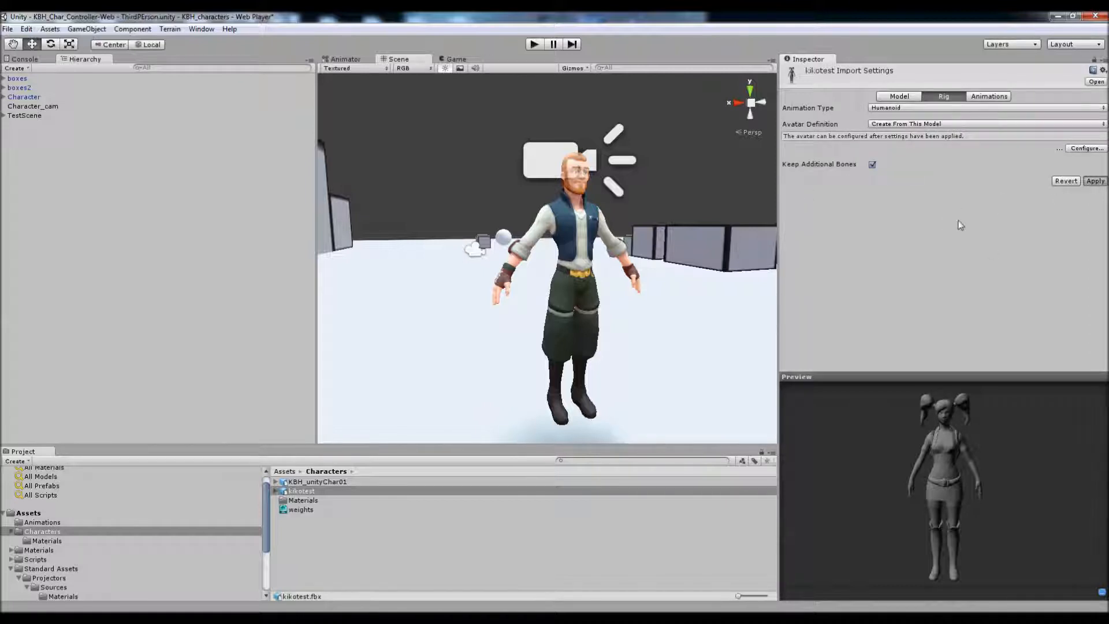
click(1095, 181)
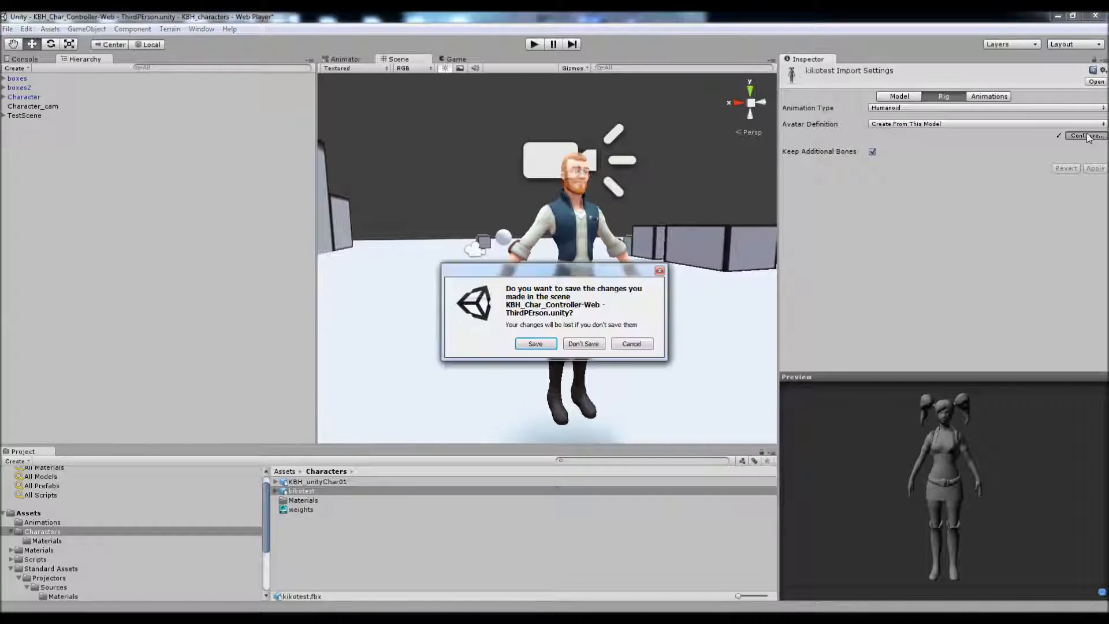
Step: Answer the save-scene prompt to enter kikotest's avatar bone mapping view
click(583, 344)
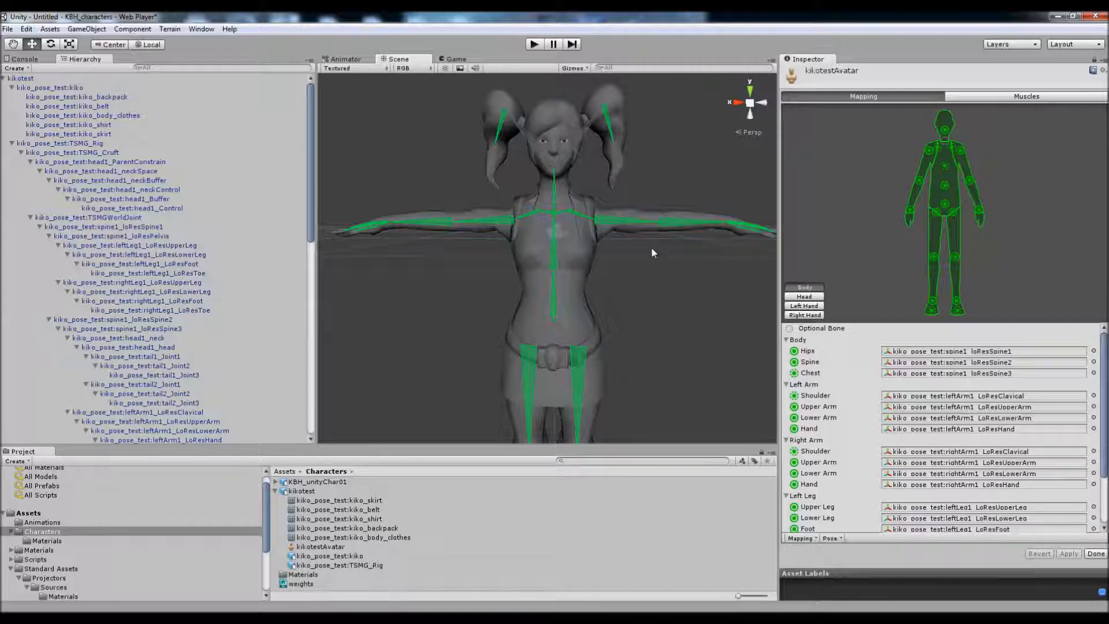
mouse_move(572, 147)
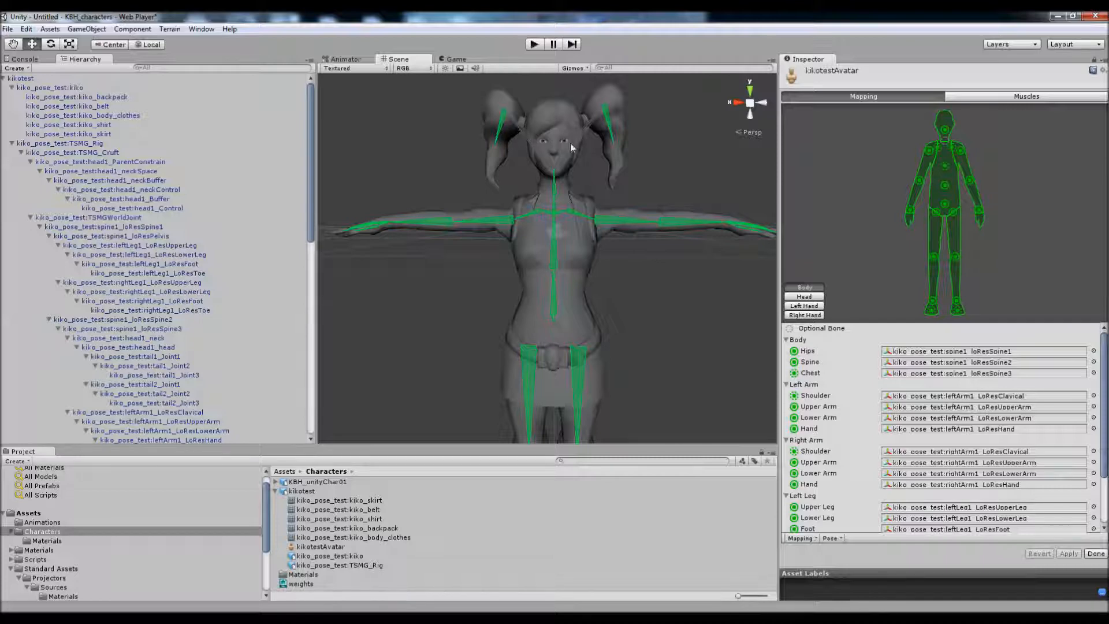
mouse_move(978, 195)
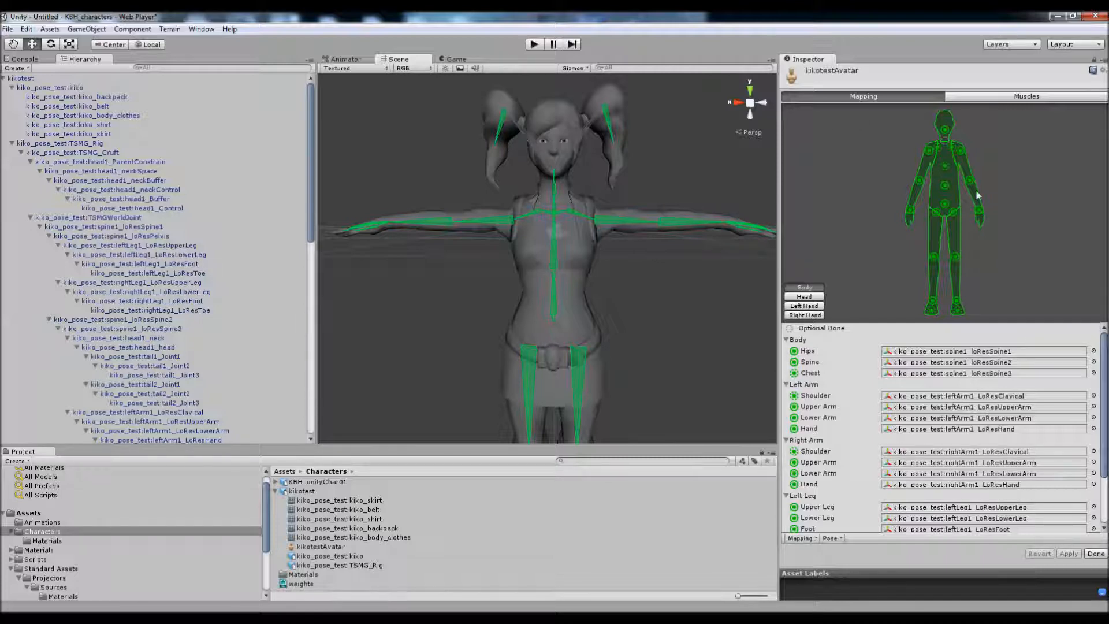
mouse_move(922, 173)
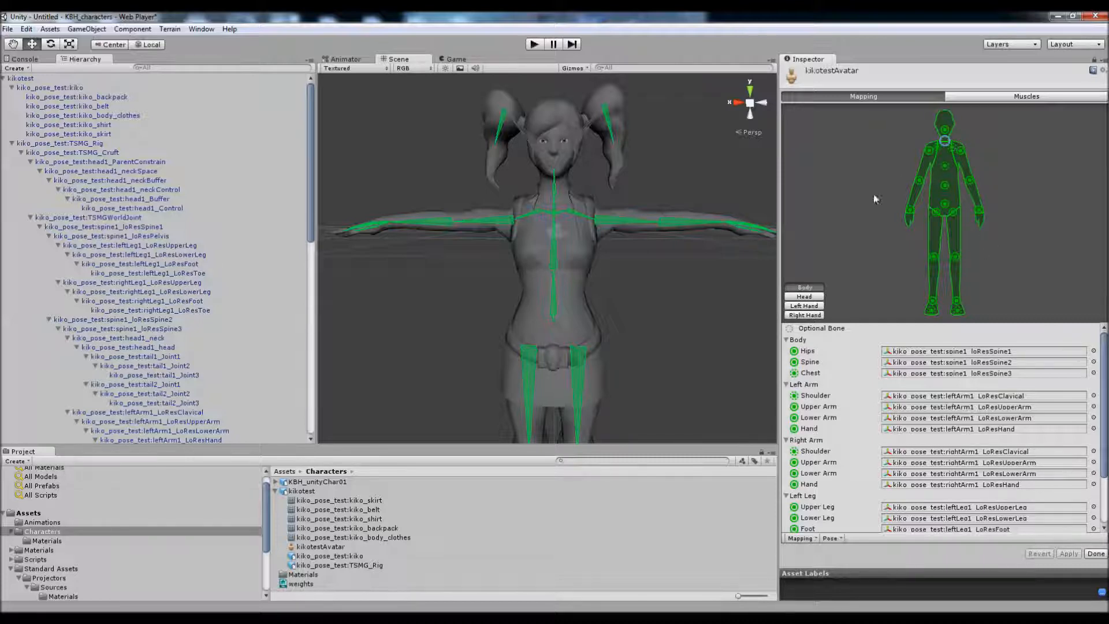
mouse_move(809, 205)
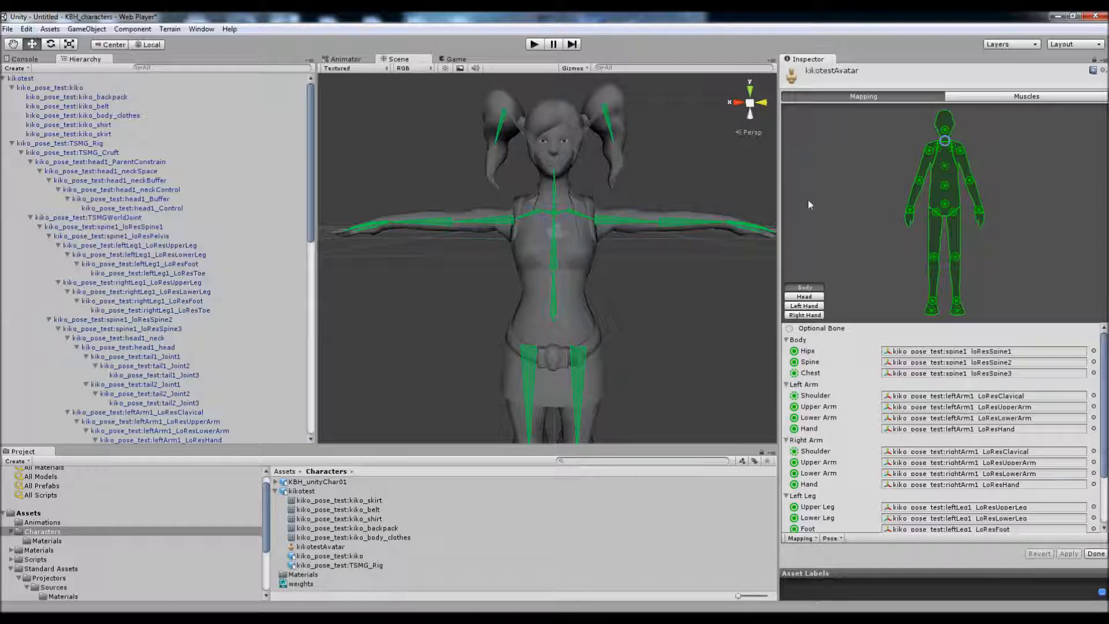
Step: Reassign the avatar's Neck and Head bones in the Head mapping view
click(804, 296)
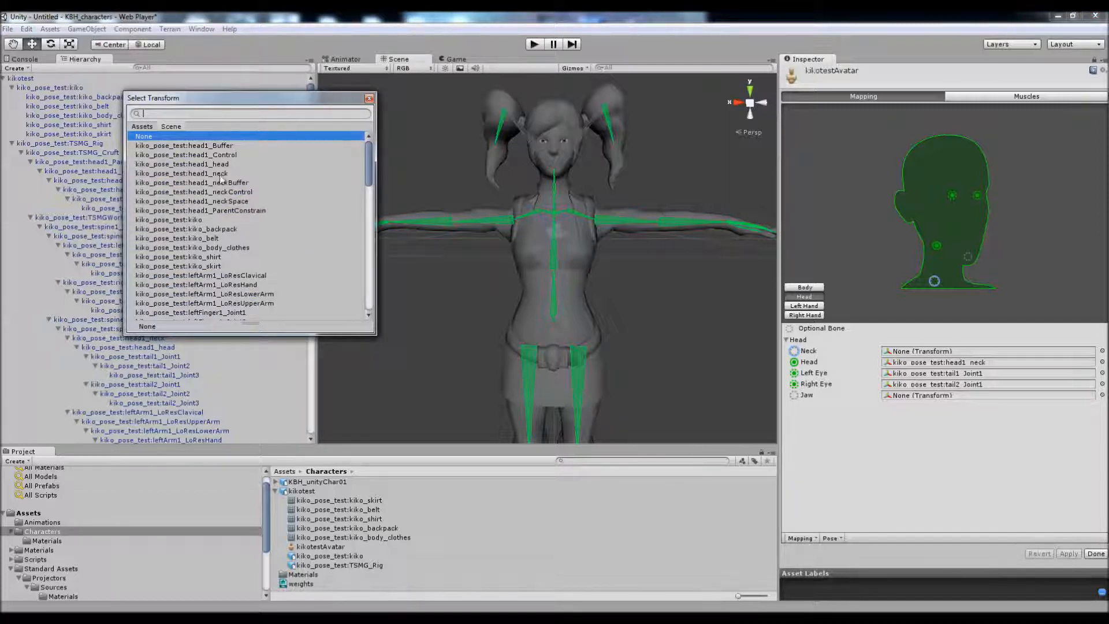
click(182, 174)
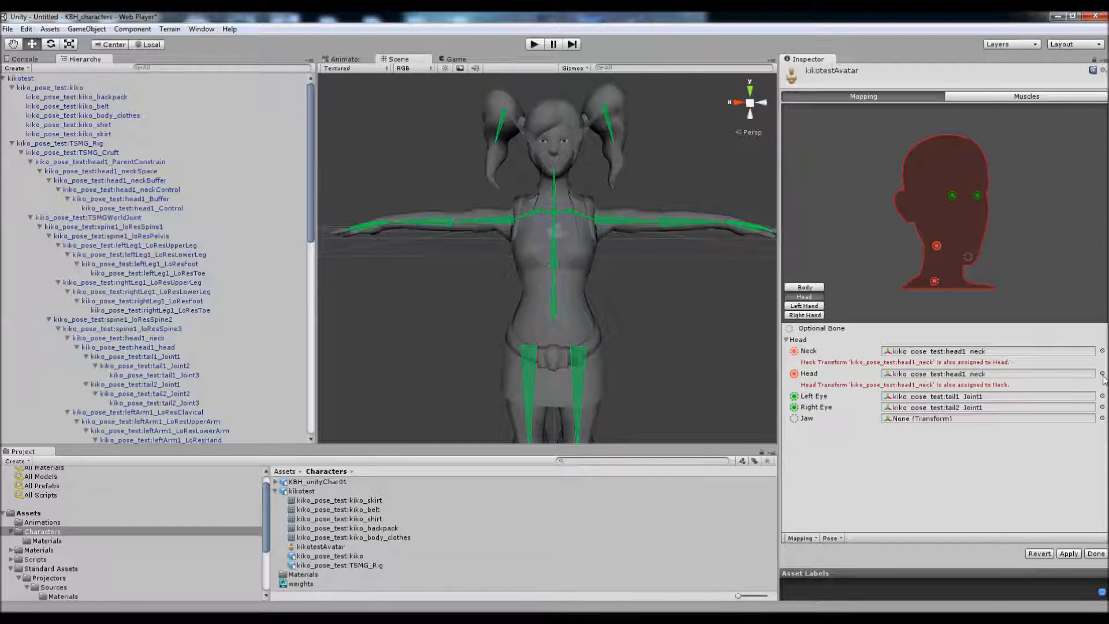
click(1100, 374)
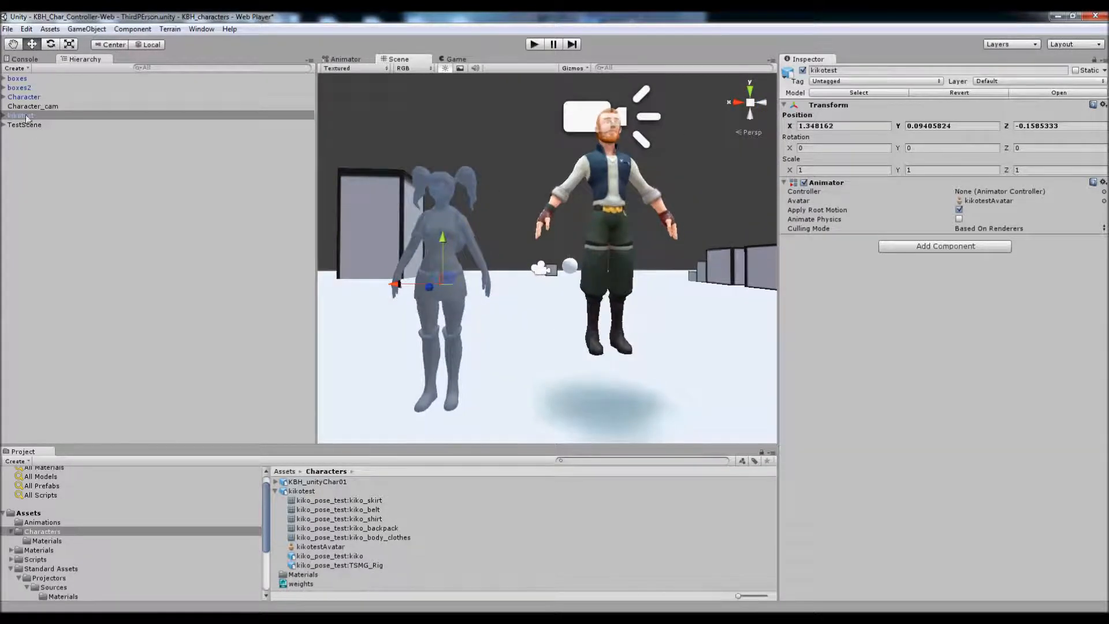
Step: Add the character controller scripts, including Character States, to kikotest
click(21, 116)
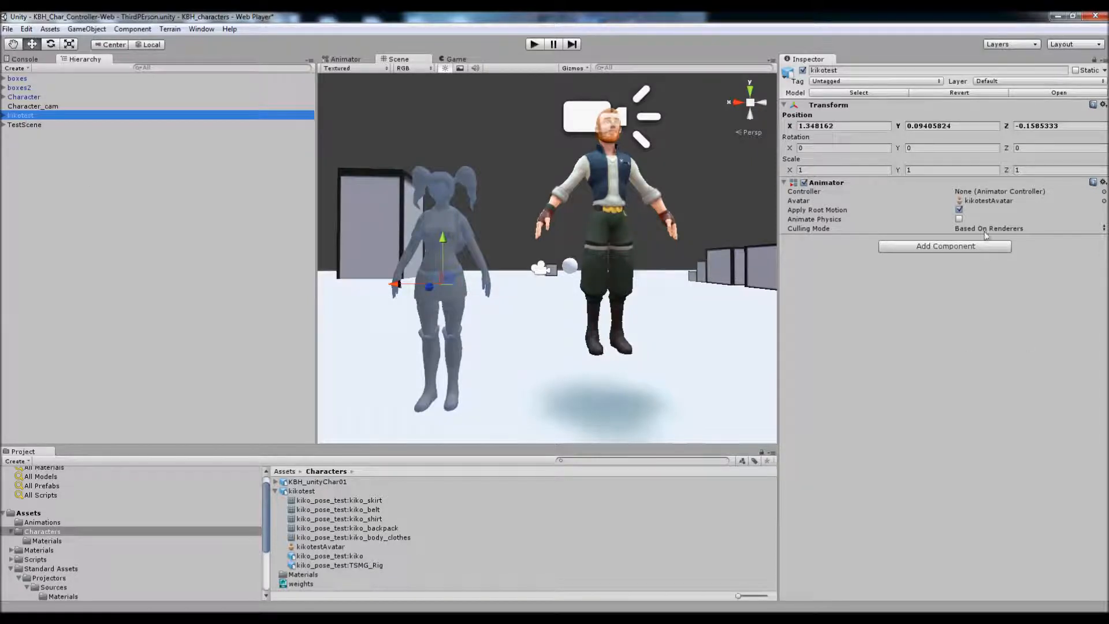
click(944, 246)
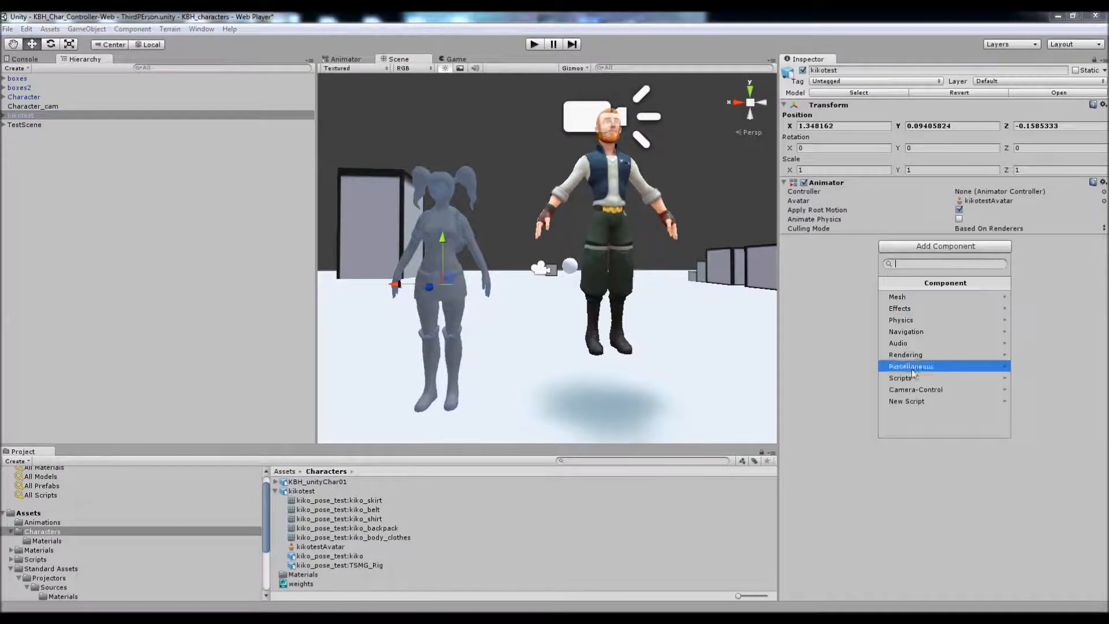
click(902, 377)
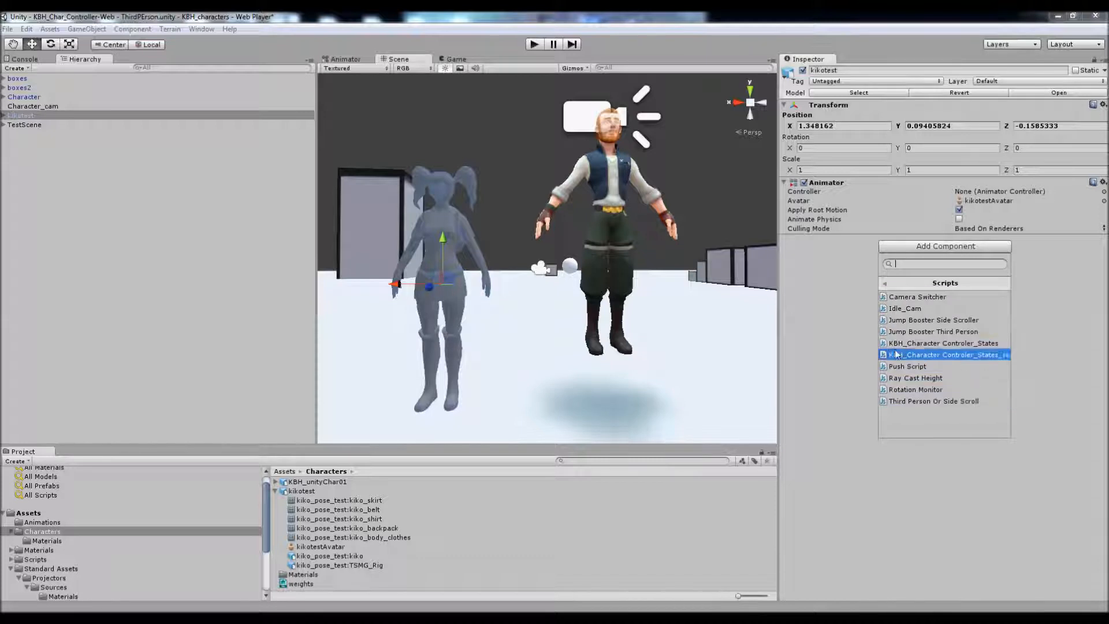
click(943, 343)
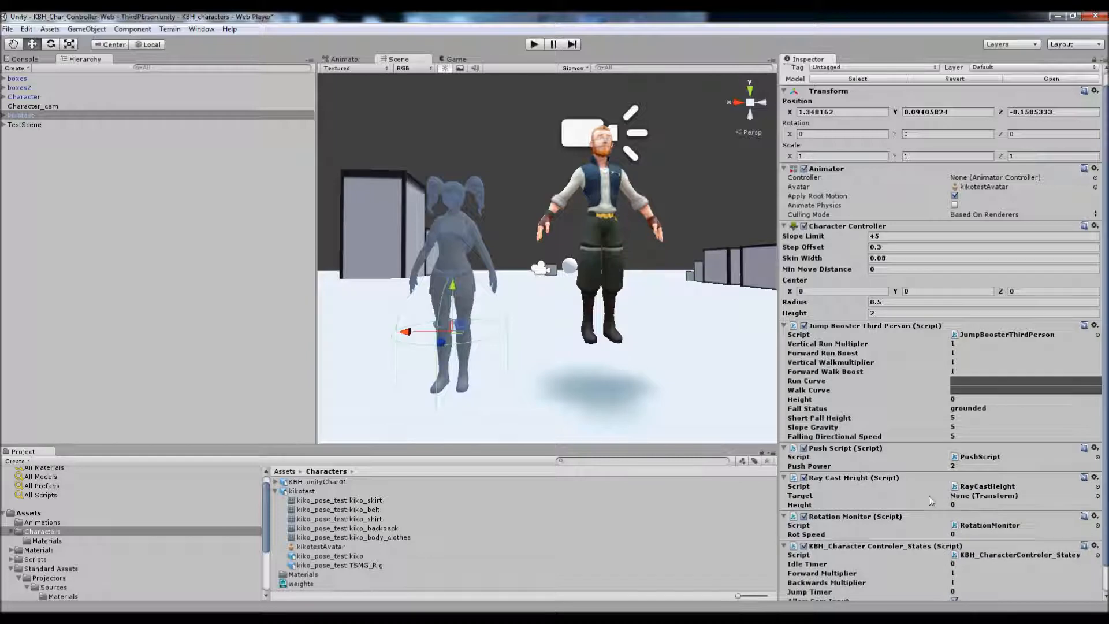
Step: Set kikotest's Character Controller radius to 0.3 and centre Y to 1
scroll(down, 3)
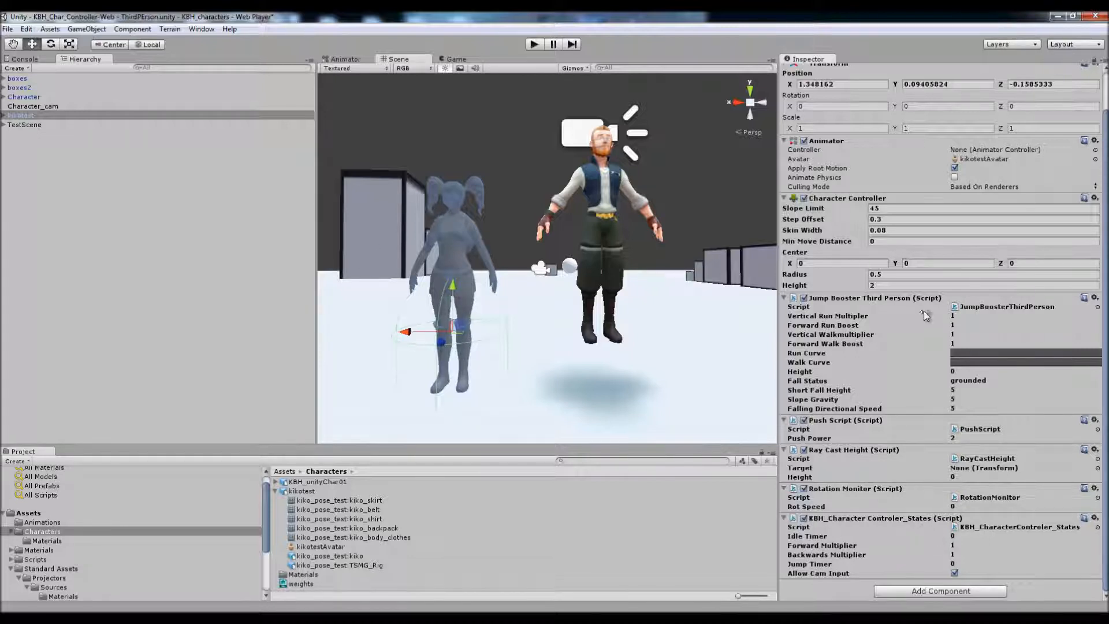
click(983, 274)
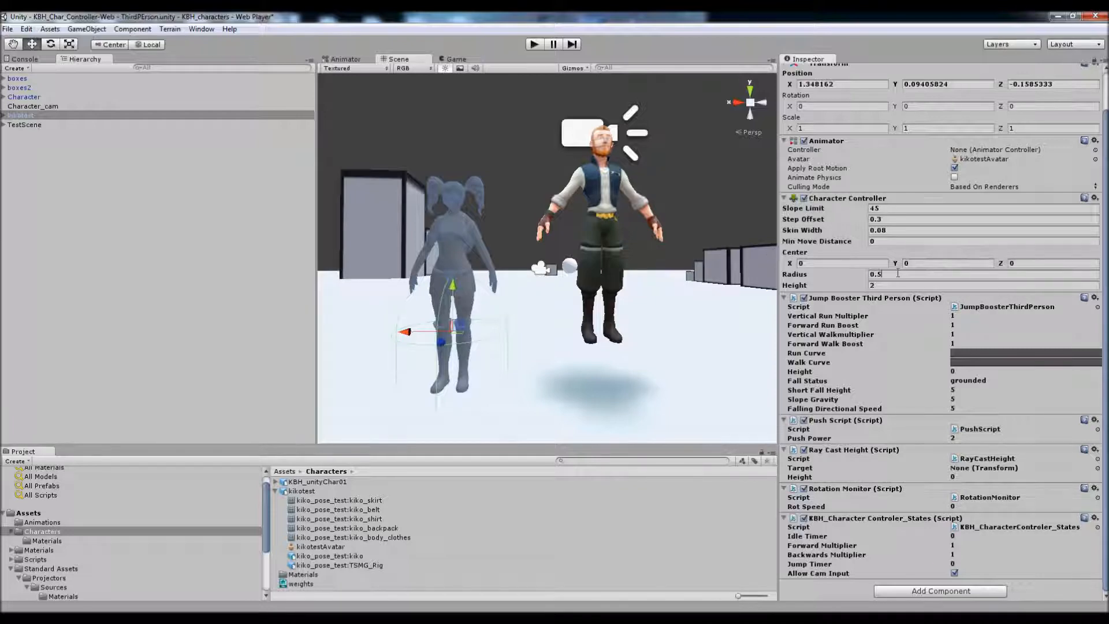
text(0.3)
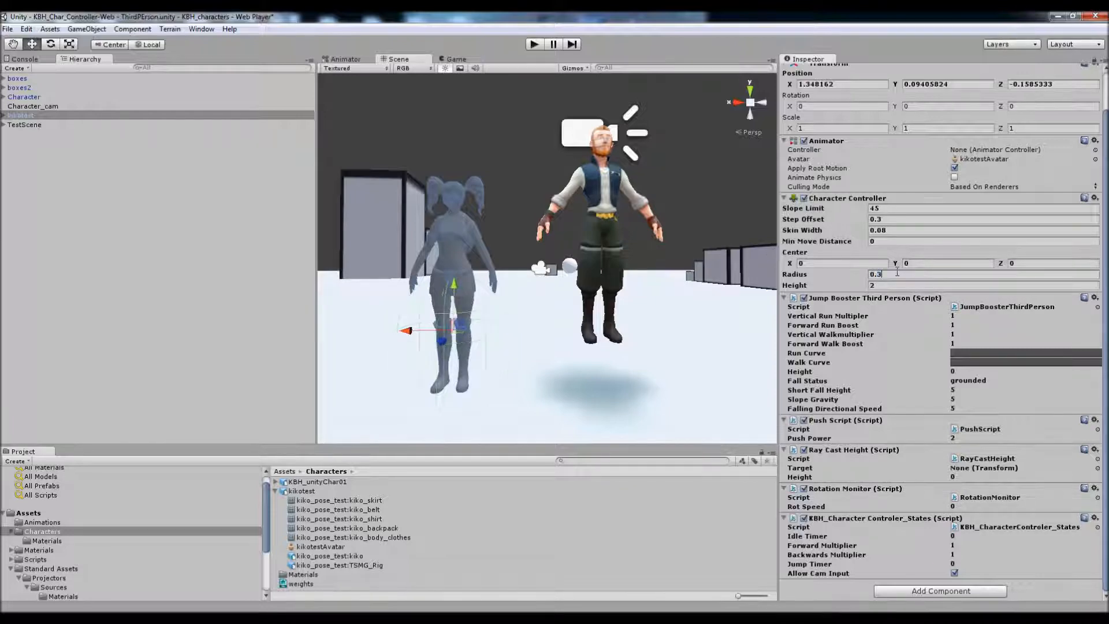
text(1)
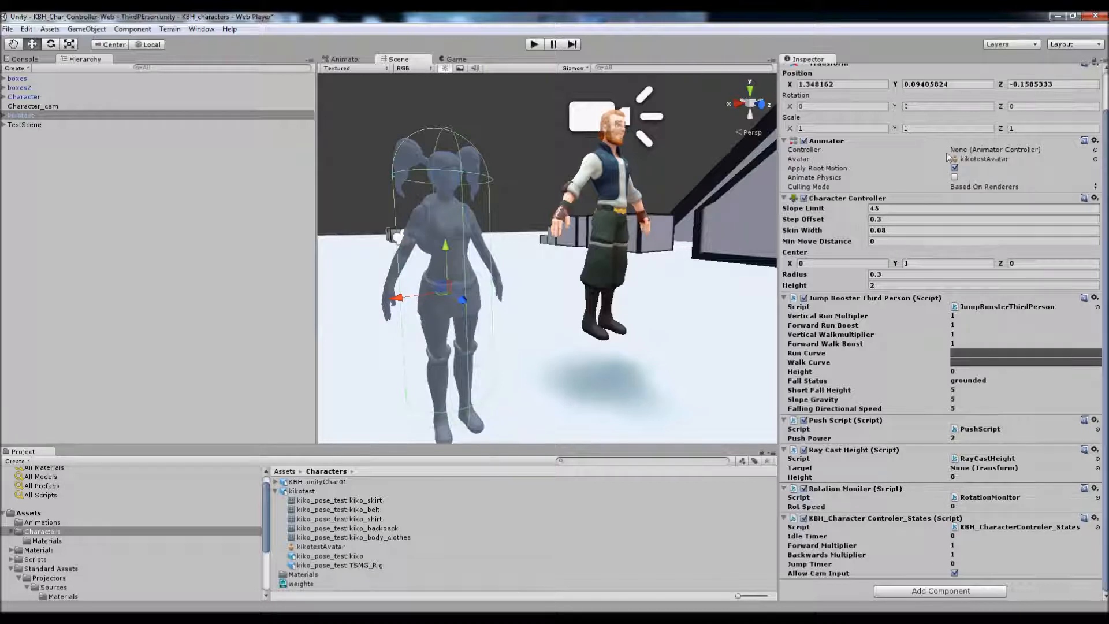
click(41, 522)
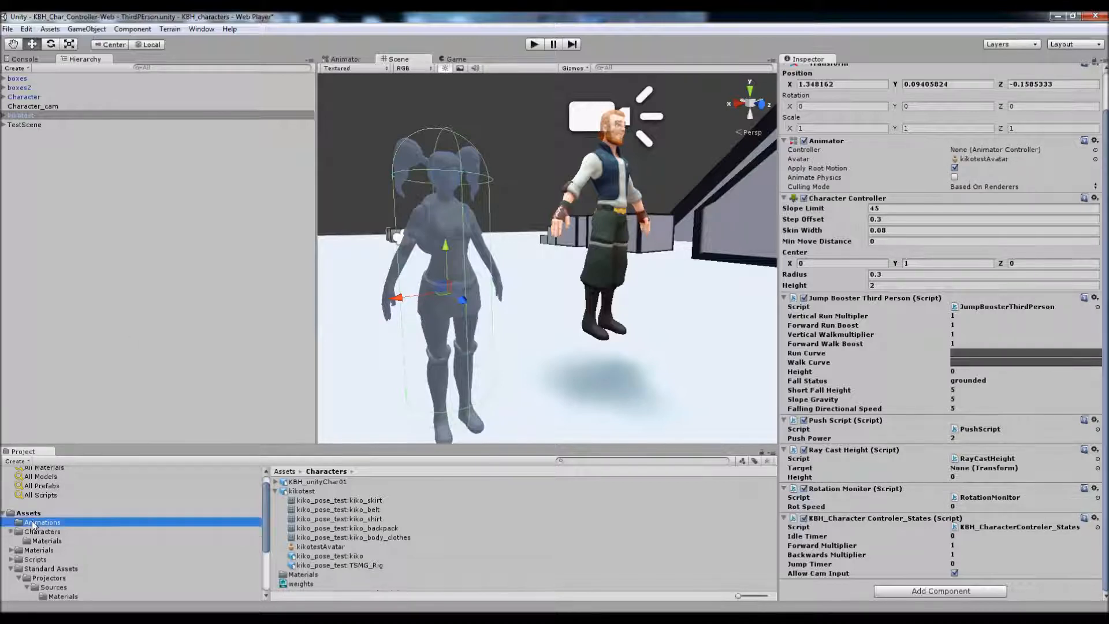
Step: Assign the KBH_CharControl - ThirdPerson controller to kikotest's Animator and select Character for comparison
click(42, 522)
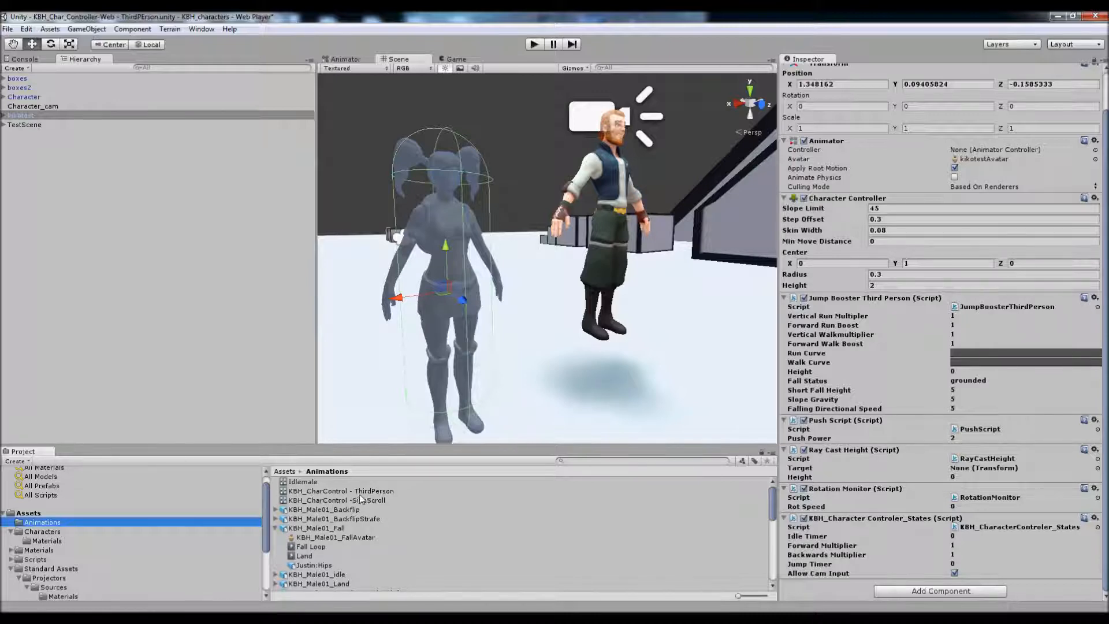
click(1018, 149)
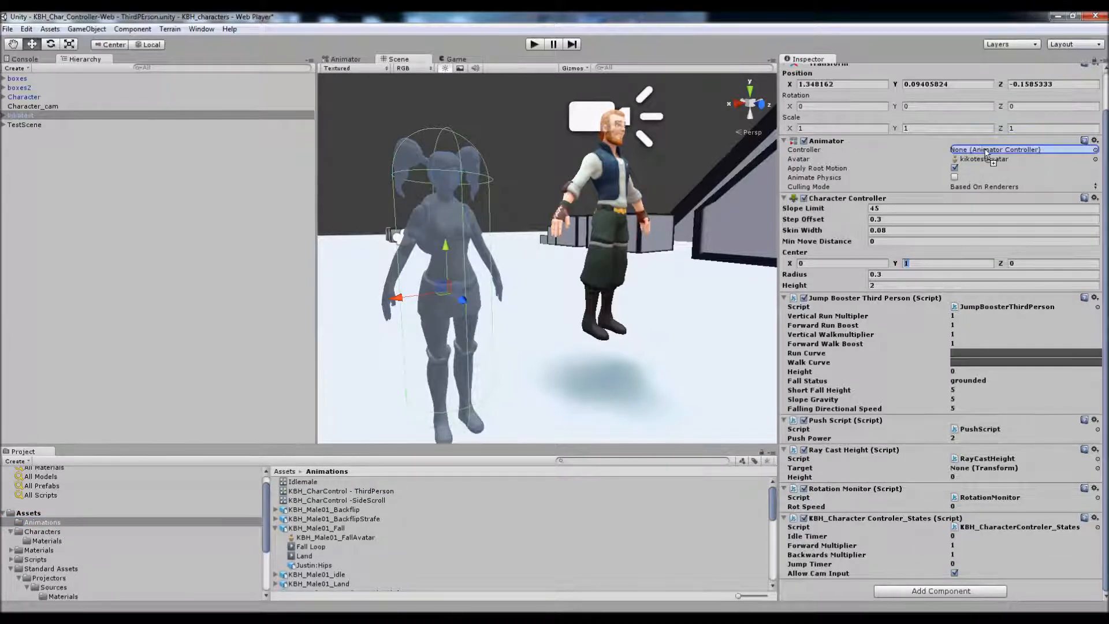
click(1019, 149)
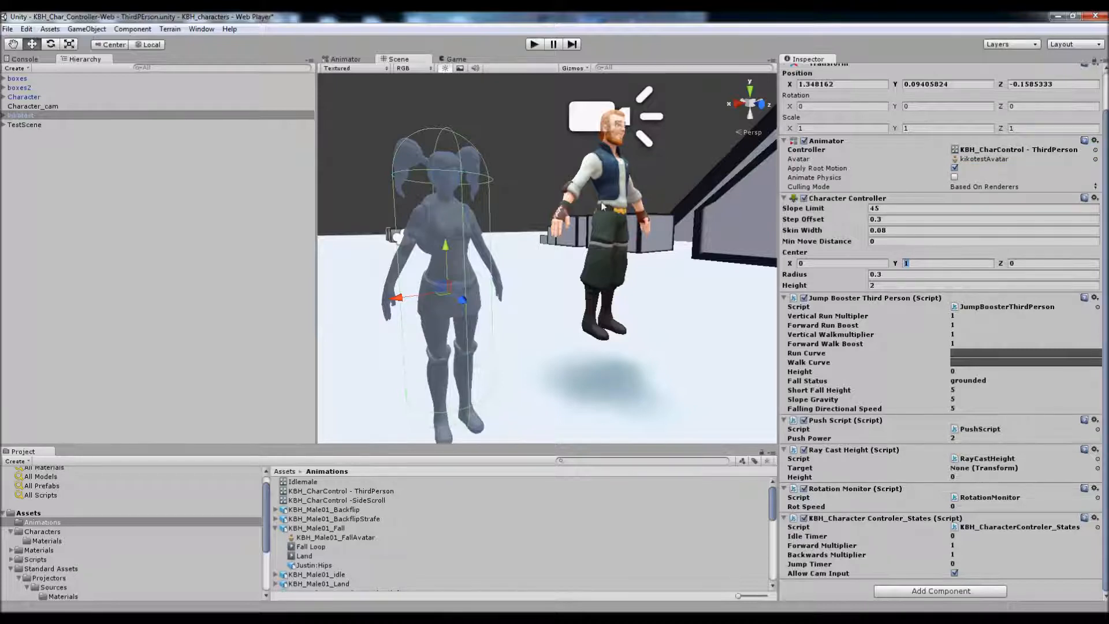
click(23, 96)
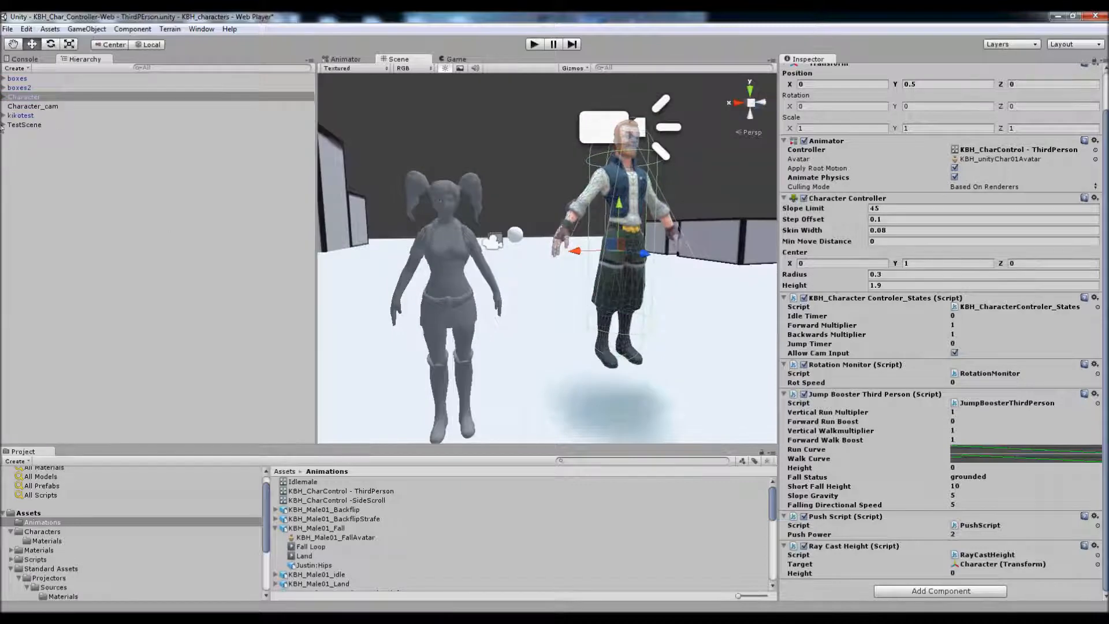
Step: Delete the original male Character and begin renaming kikotest to Character
click(24, 97)
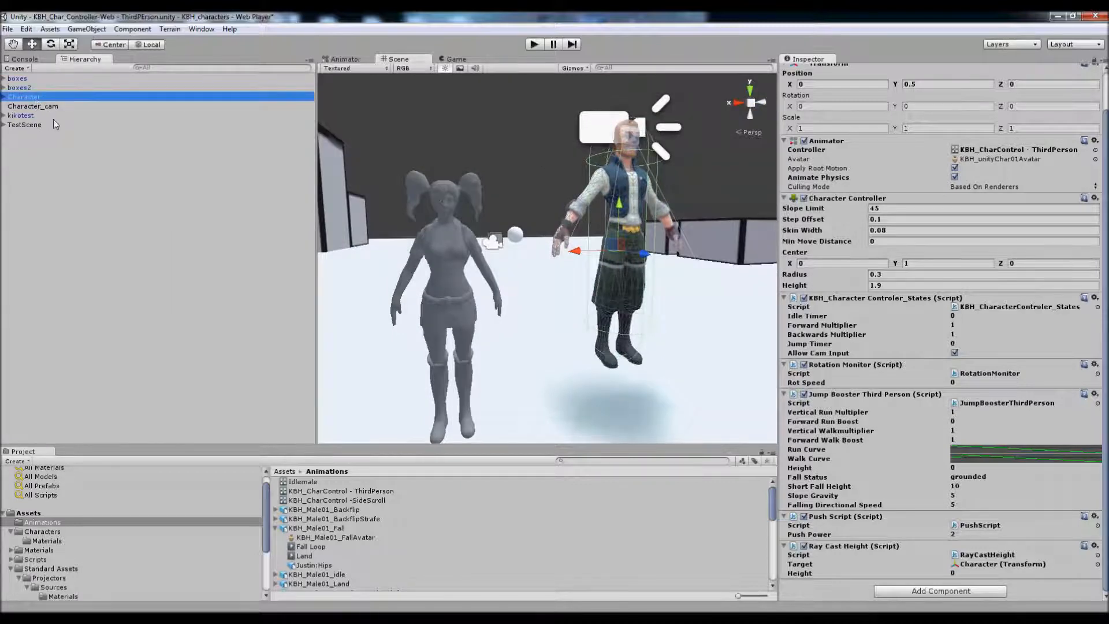
double_click(23, 96)
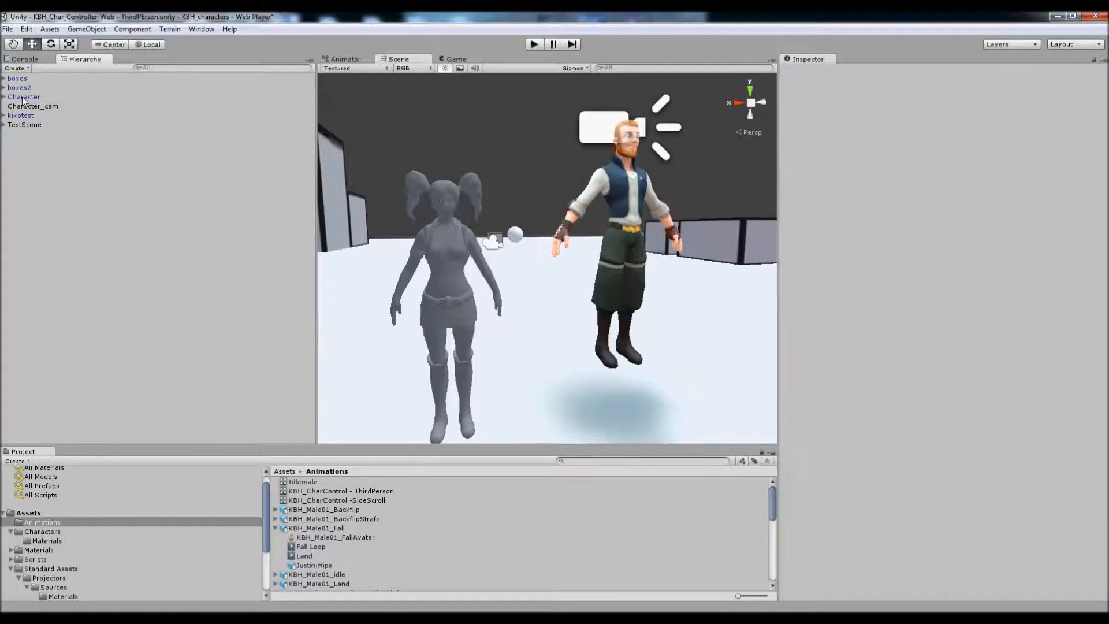
click(19, 105)
text(Character)
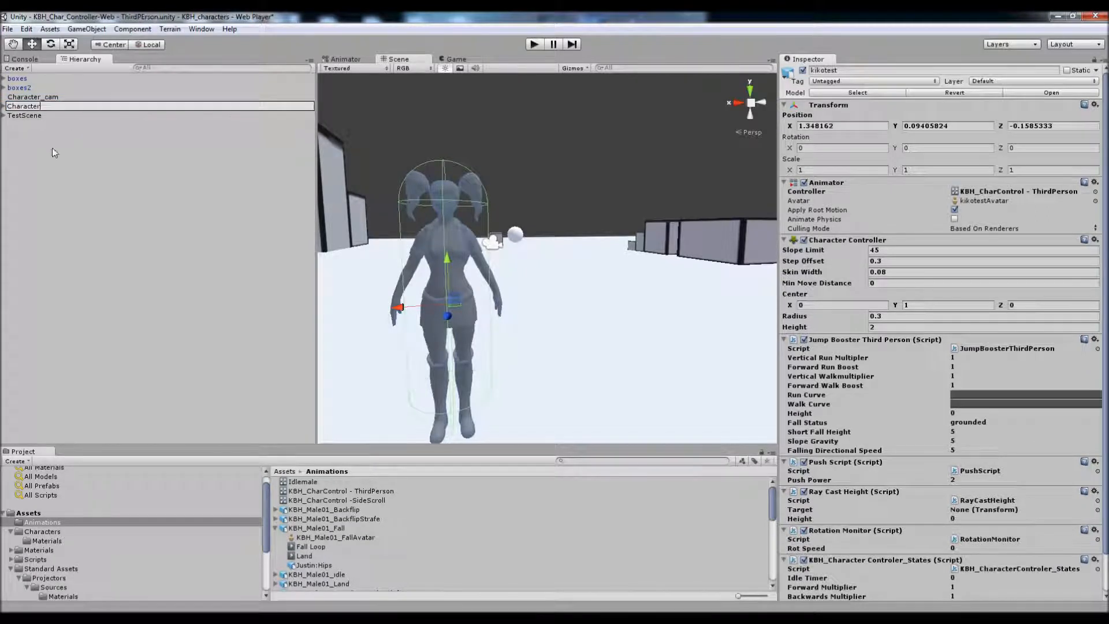
mouse_move(98, 216)
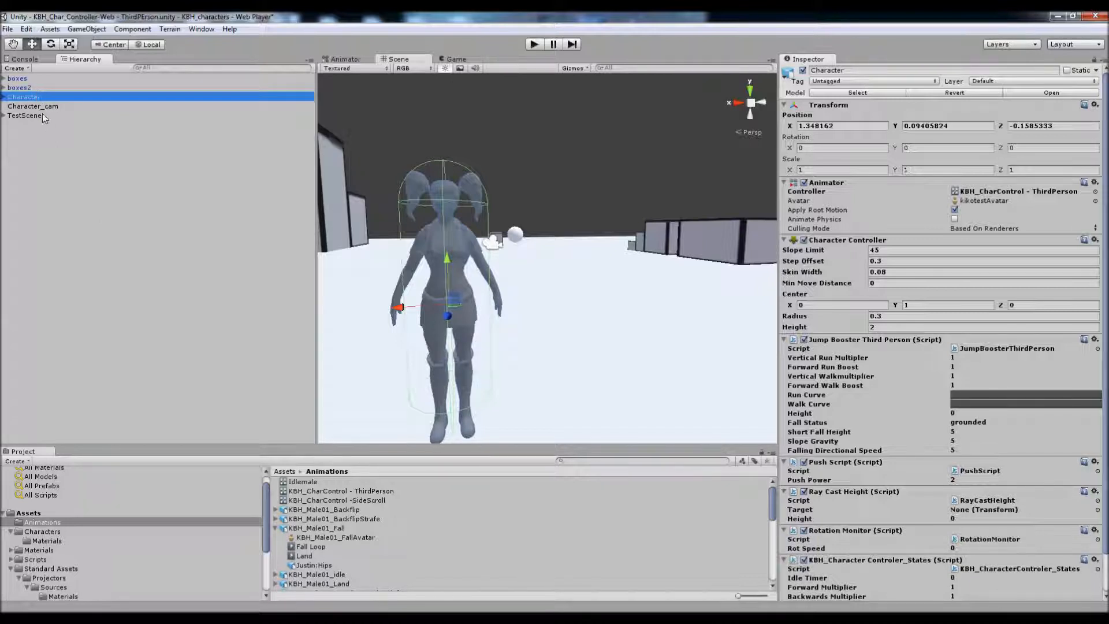
Step: Assign Character as the KBH_cam script's Target on Character_cam, then drag Character toward the Idle_Cam Target
click(33, 106)
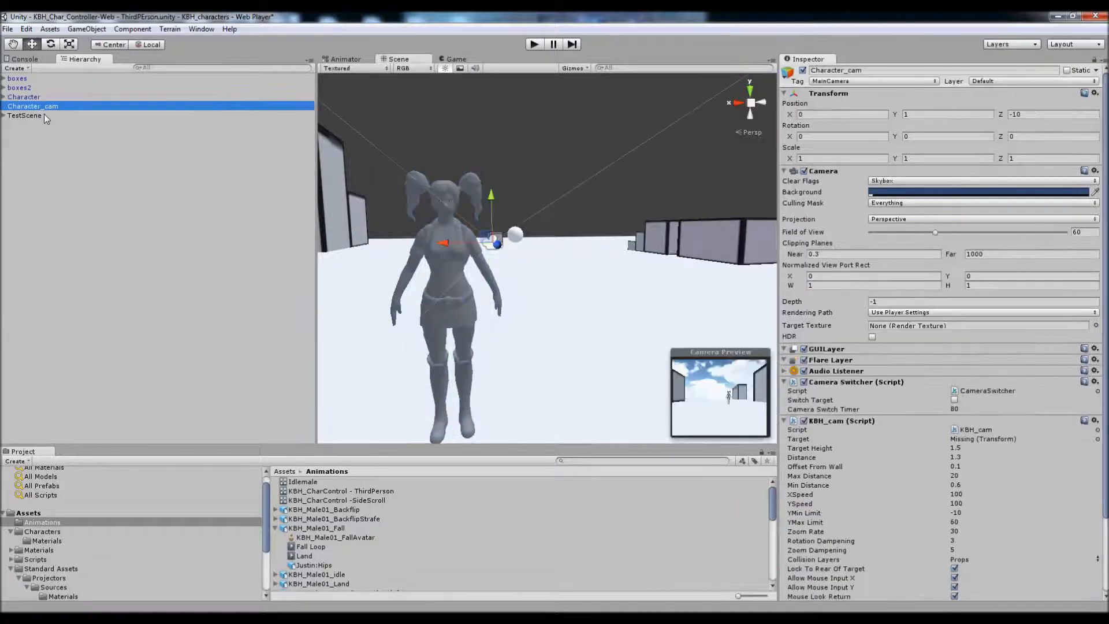
scroll(down, 3)
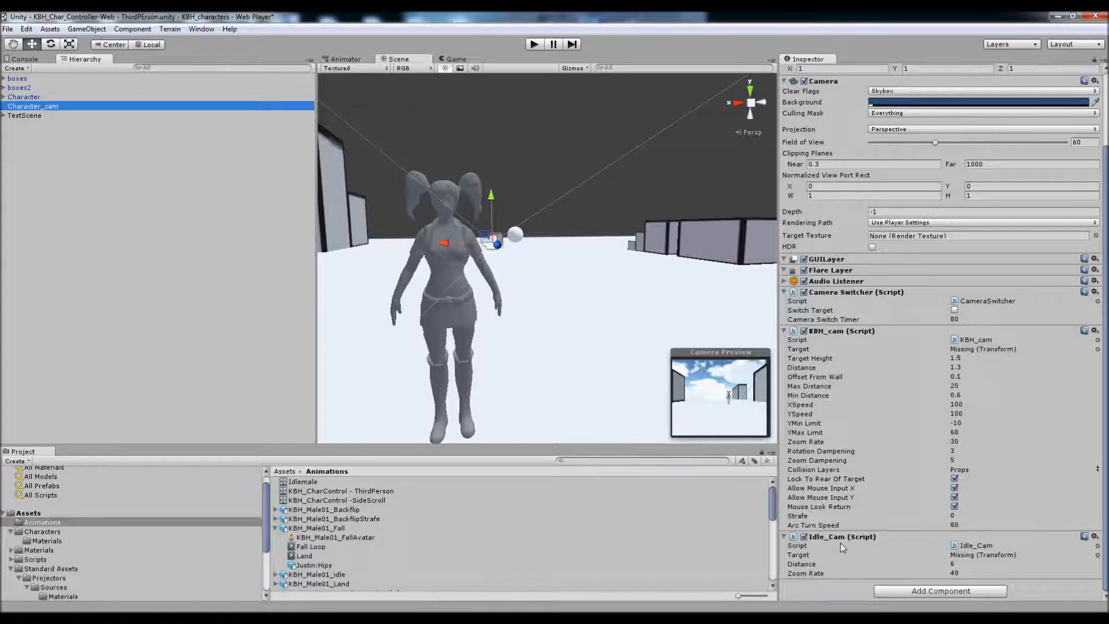
click(24, 97)
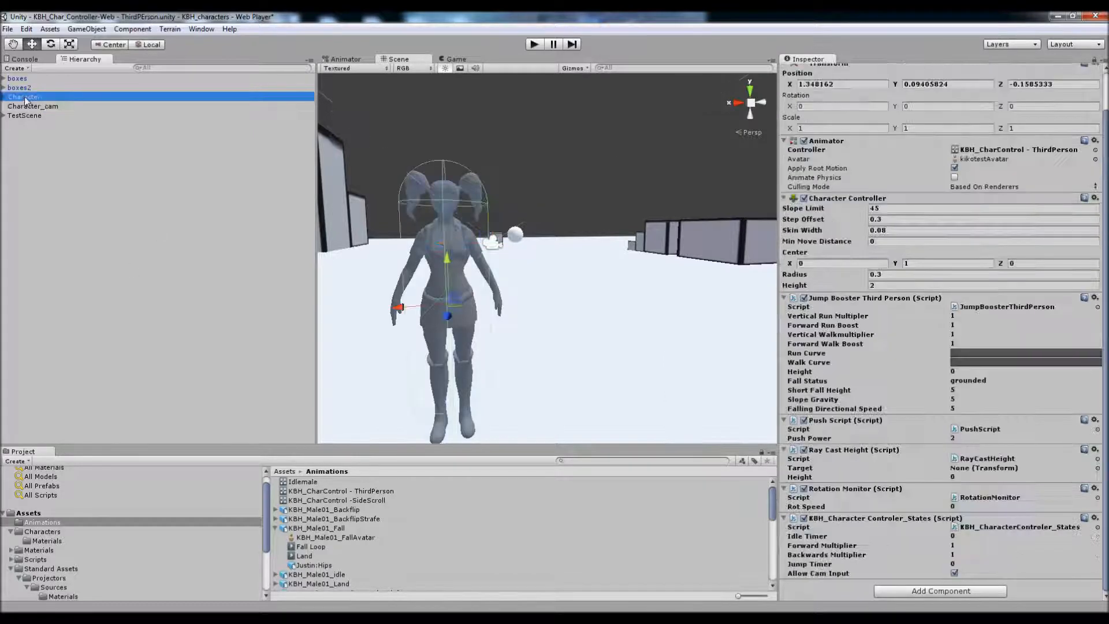
click(32, 105)
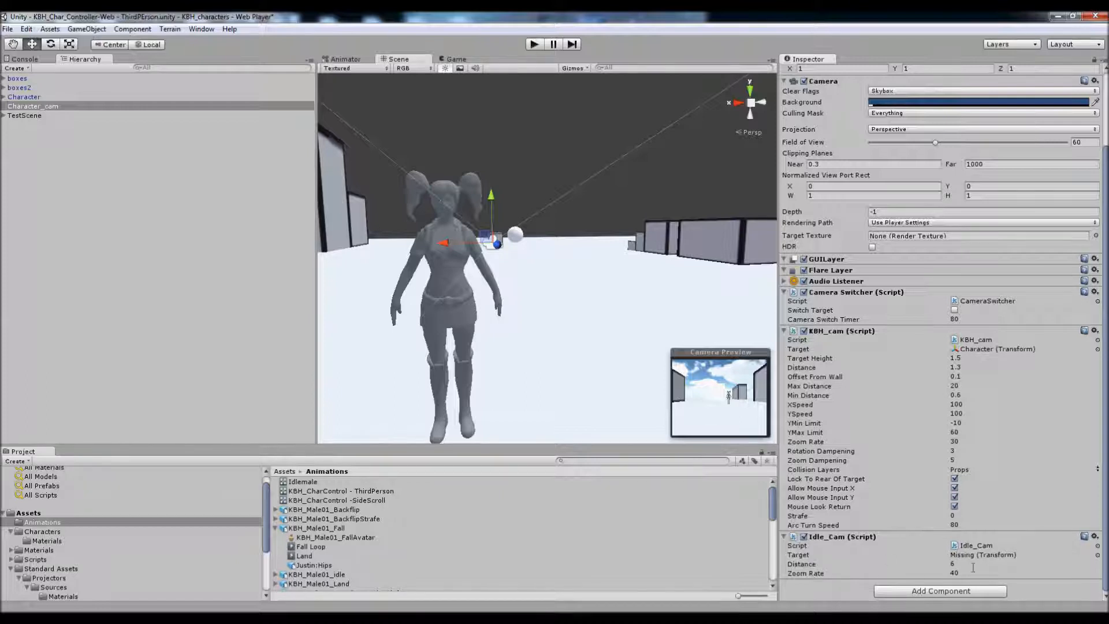
click(25, 97)
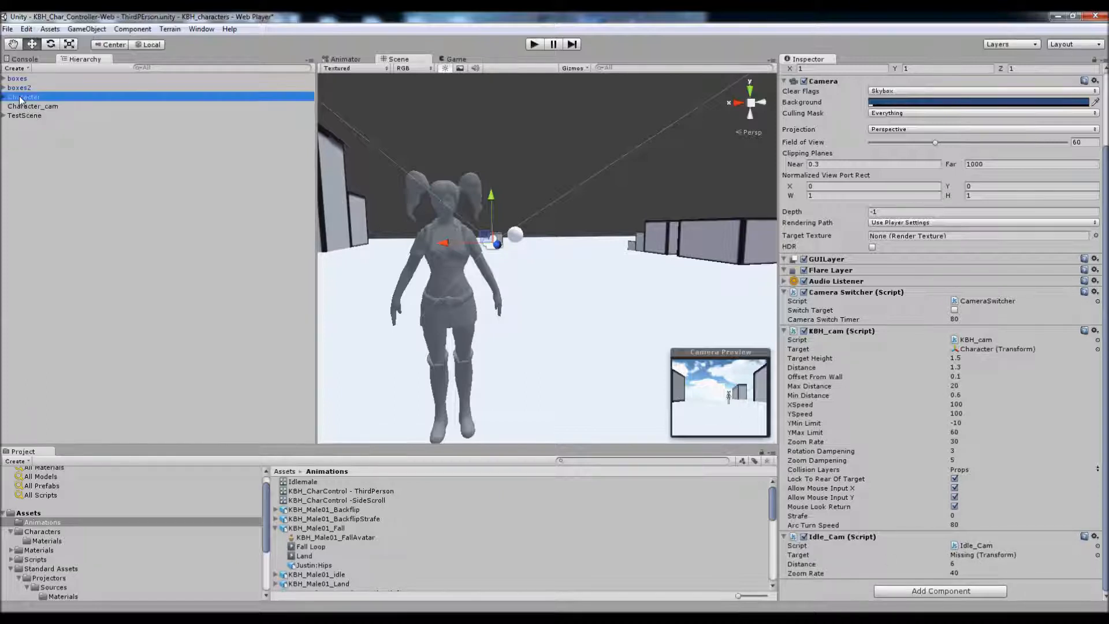
click(984, 555)
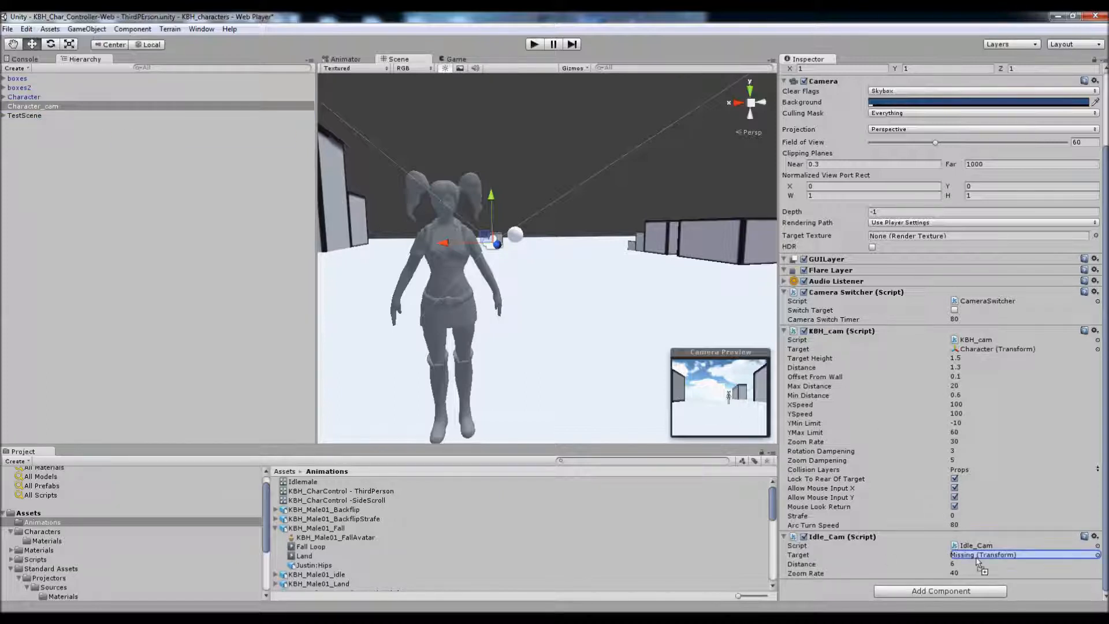
Step: Set Character as the Idle_Cam Target, play the scene, and briefly view the Run Curve editor
click(1019, 554)
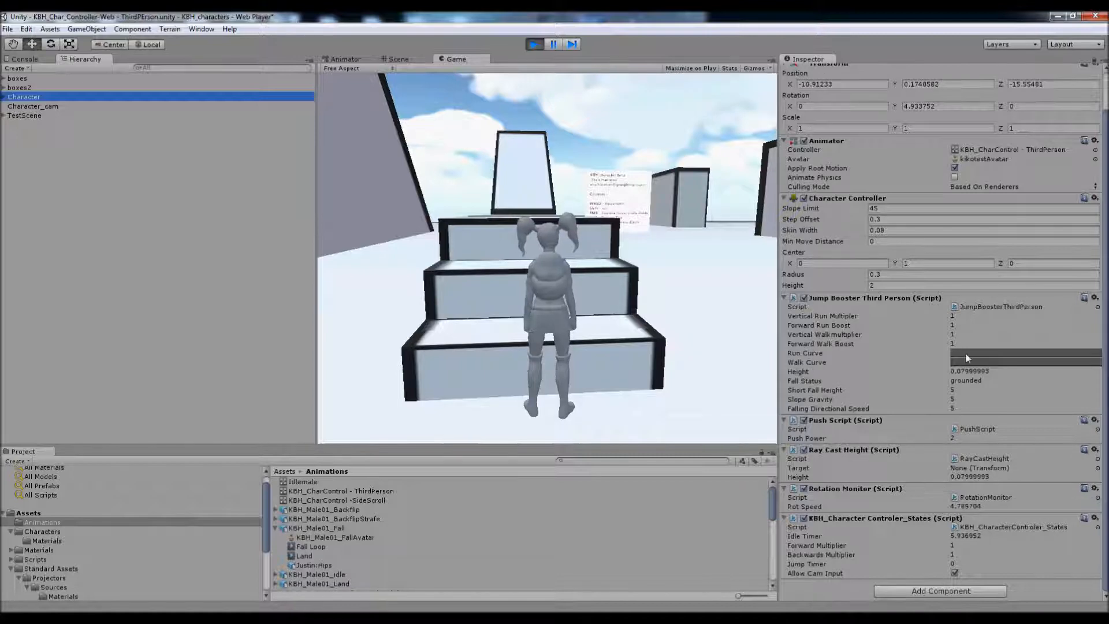
click(1025, 354)
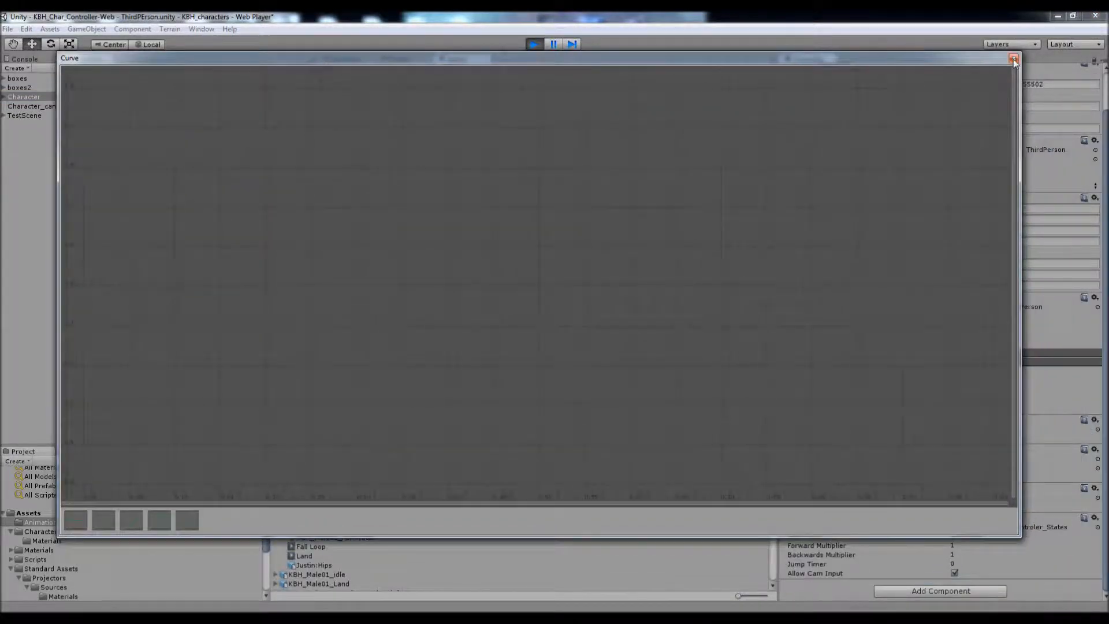
click(1015, 60)
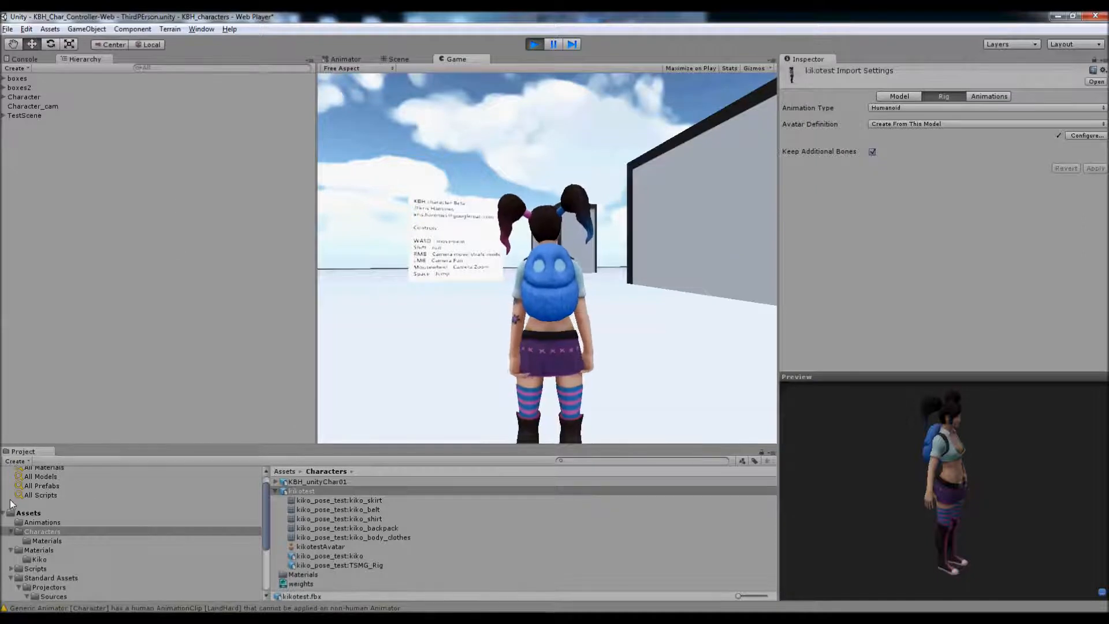
Step: Open Configure... on kikotest's Rig settings to show the humanoid avatar bone mapping
click(301, 490)
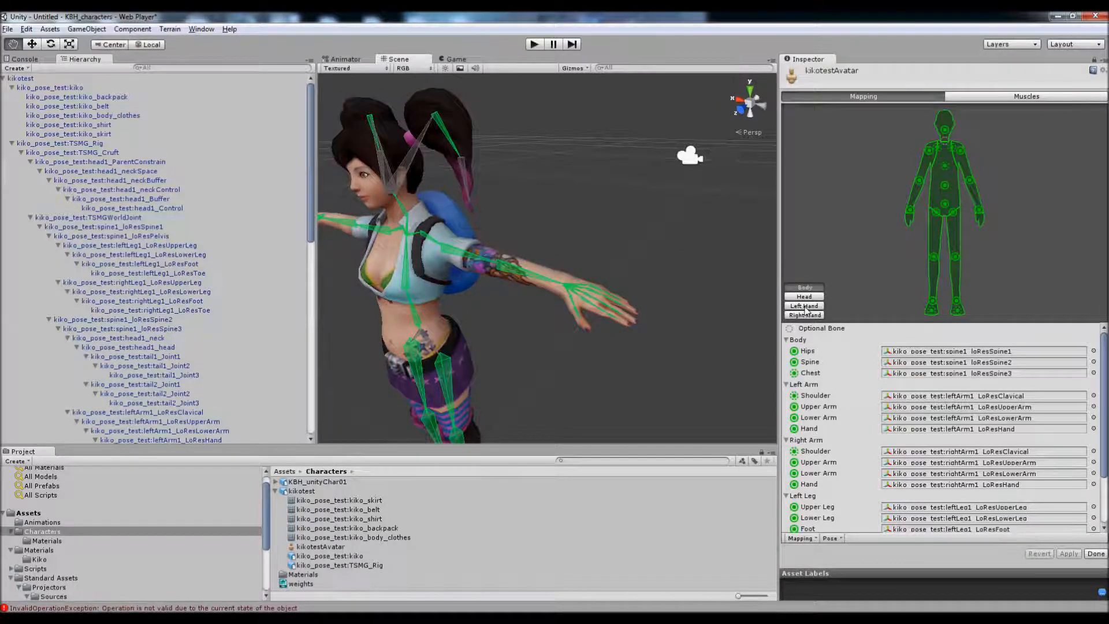
Step: Show the Left Hand mapping and pick a different finger joint for Index Proximal
click(804, 306)
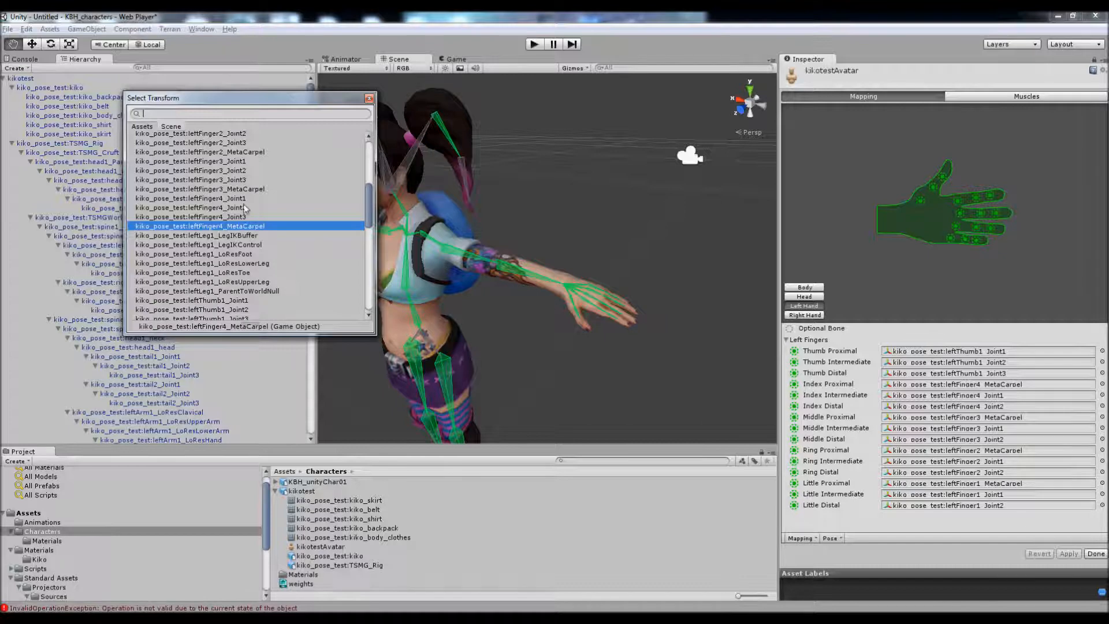
click(191, 207)
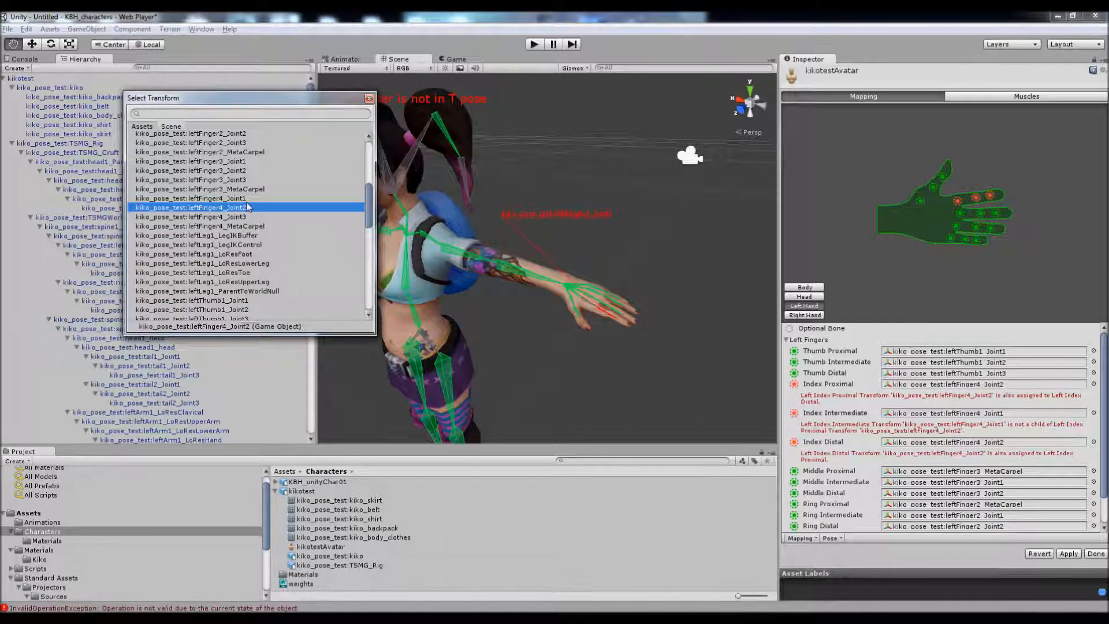
click(191, 217)
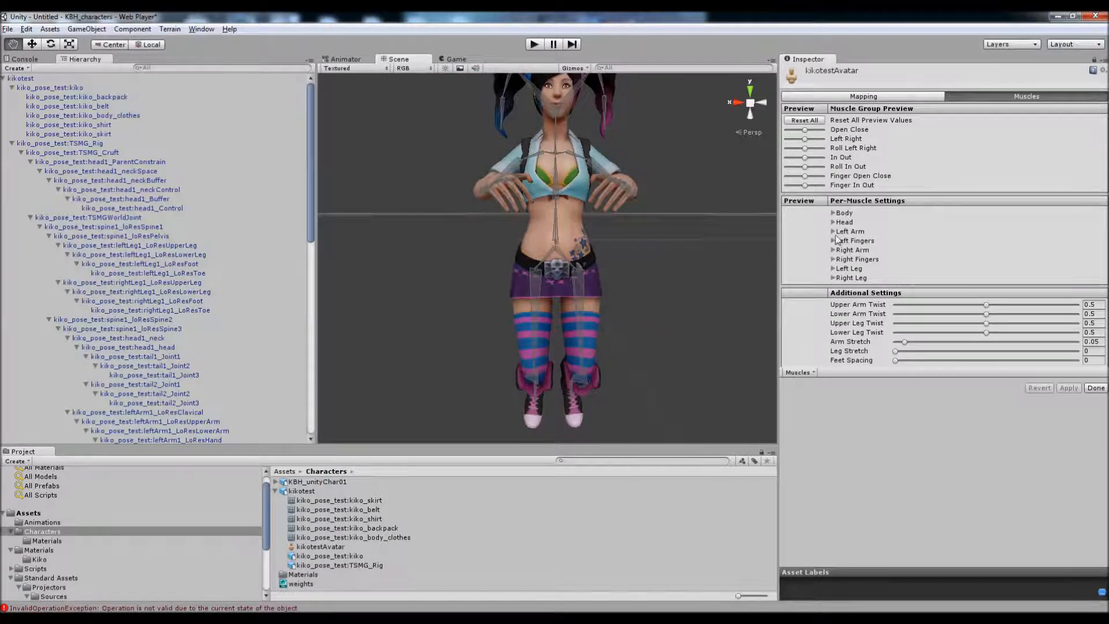
Step: Expand Left Arm in the Muscles settings and drag its preview slider to see the muscle range
click(851, 231)
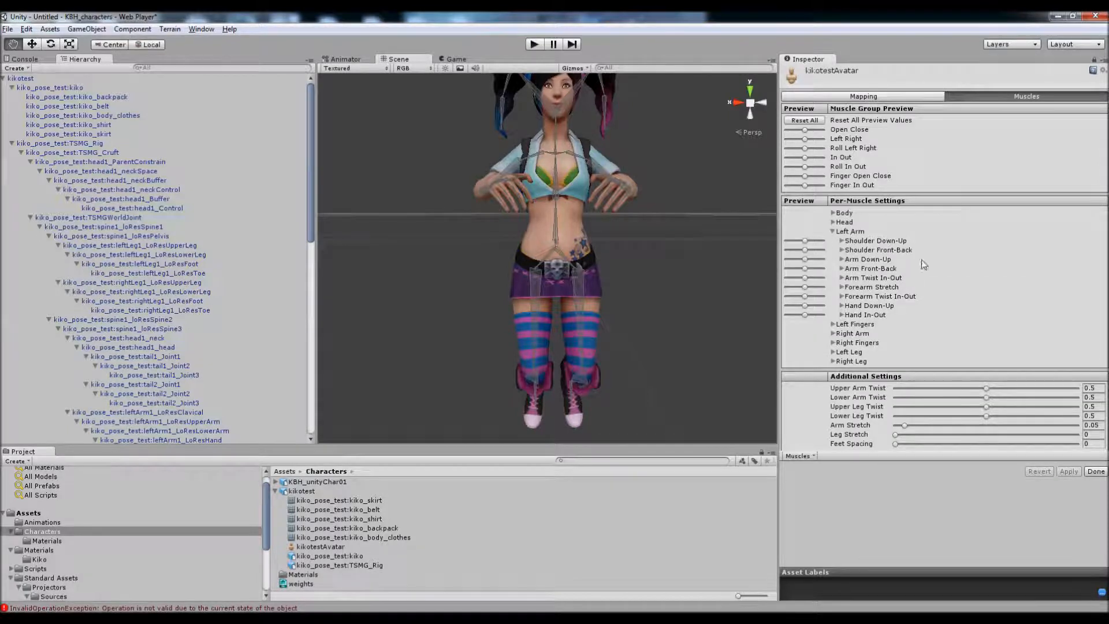
mouse_move(809, 275)
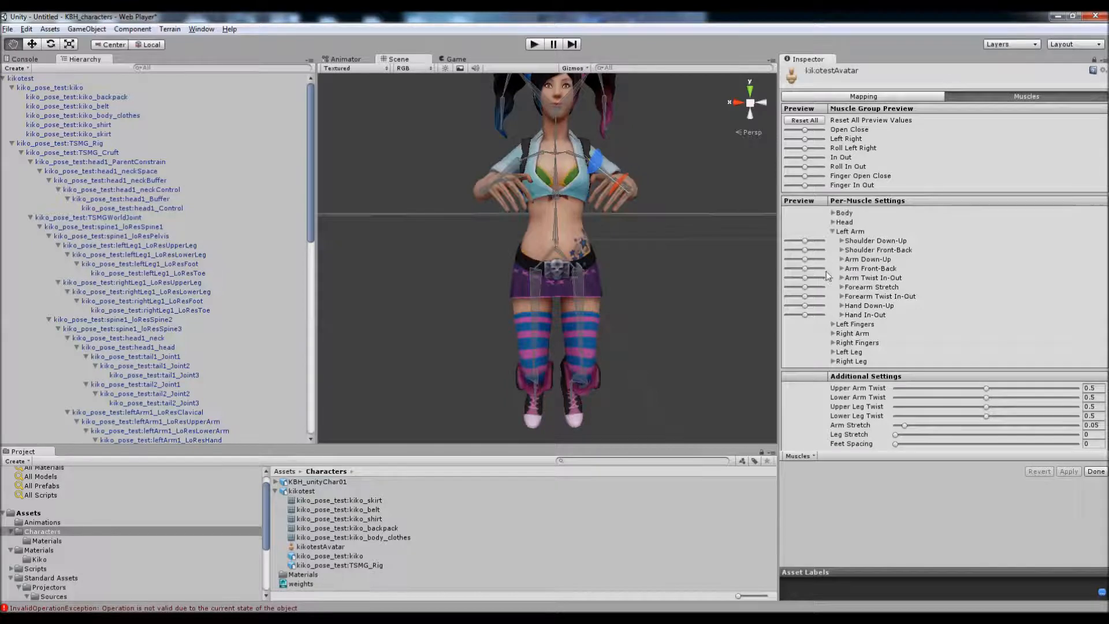
drag(804, 259, 820, 259)
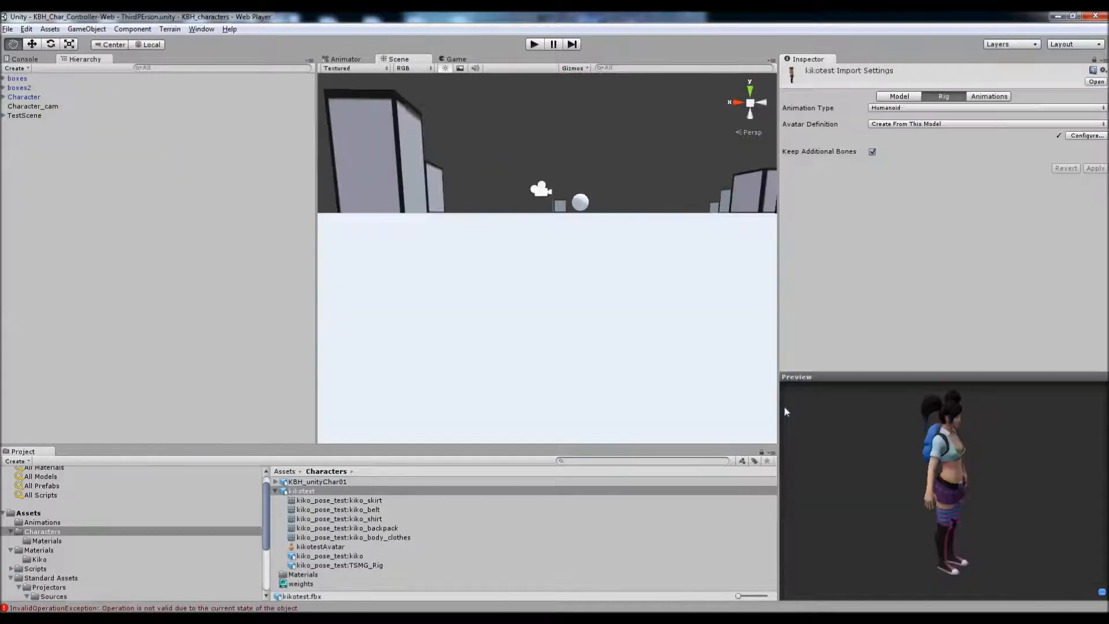
Step: Play the scene to test Kiko, then reopen kikotest's avatar configuration via Configure...
click(533, 44)
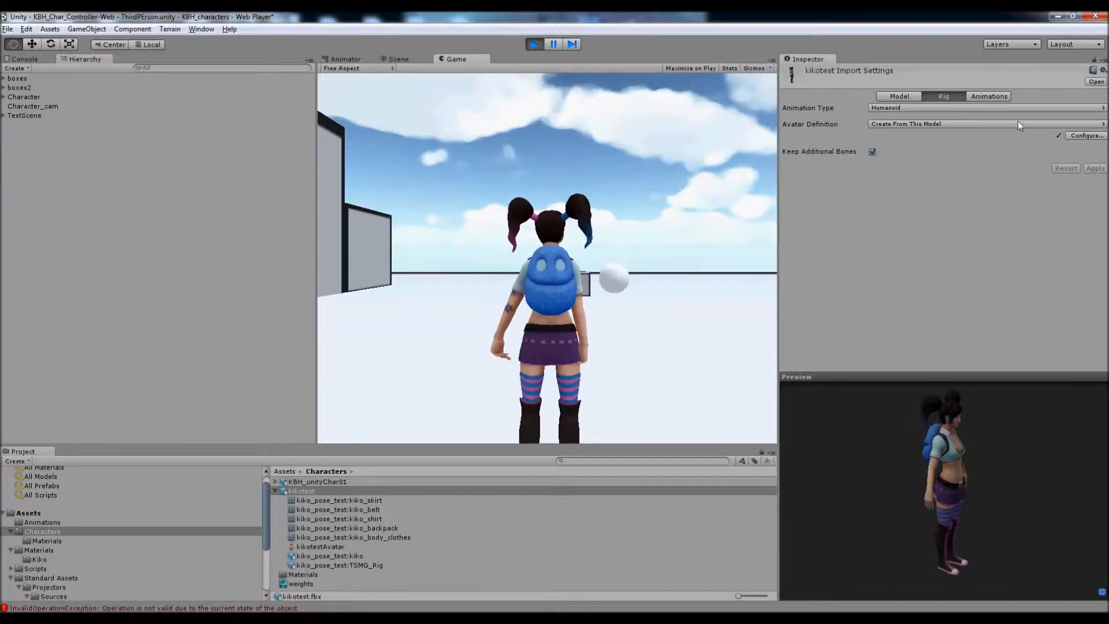
click(321, 546)
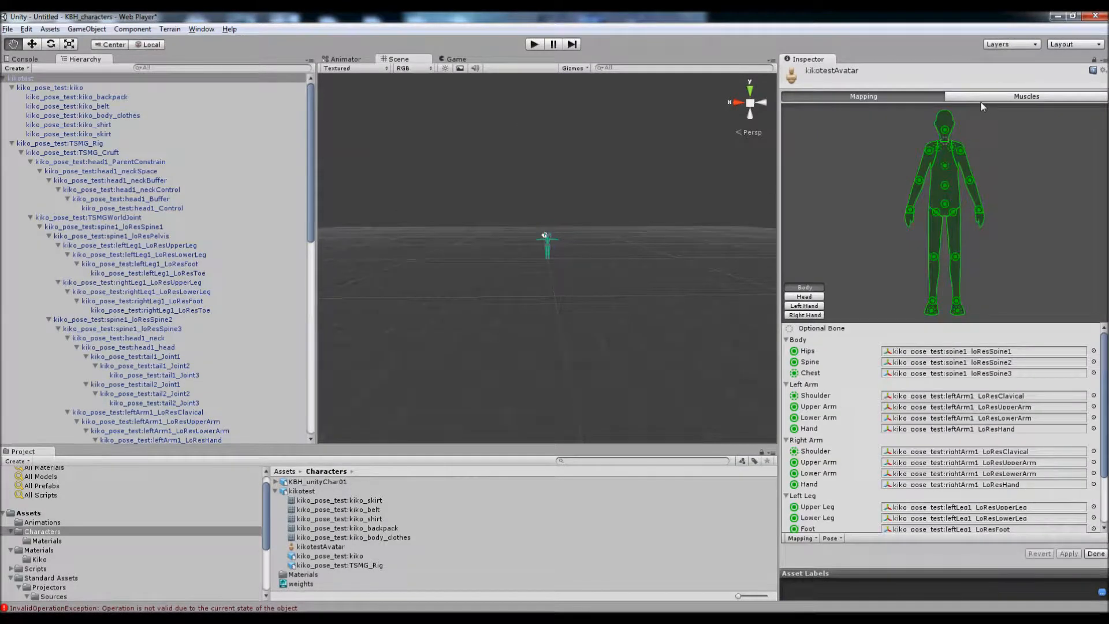
Step: In the Muscles settings, raise Feet Spacing to about 0.503 under Additional Settings
click(1025, 96)
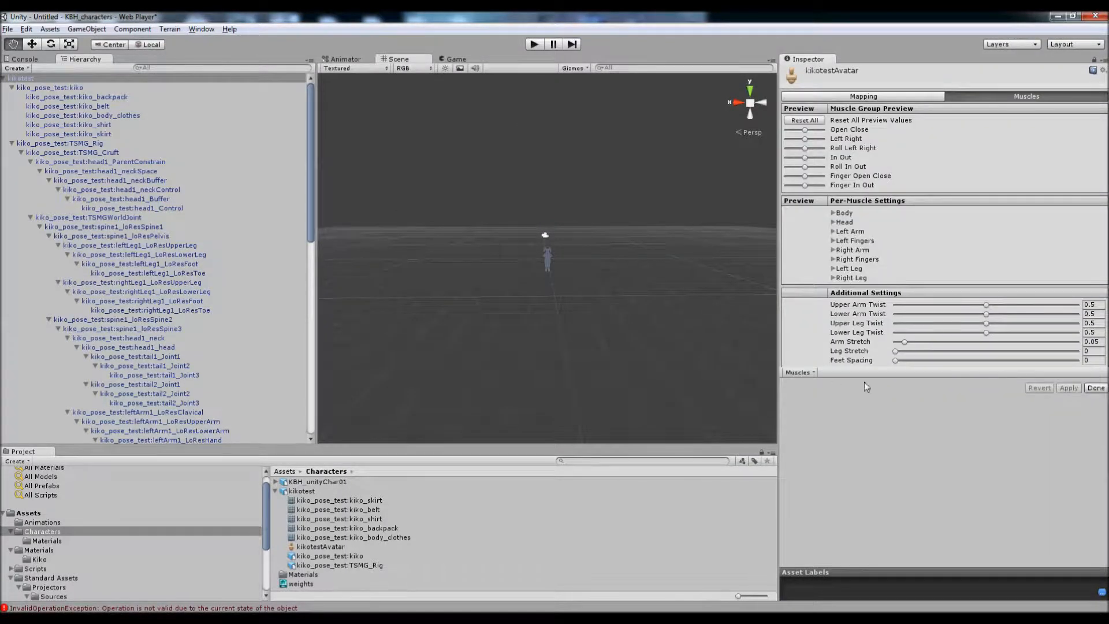
drag(896, 360, 926, 360)
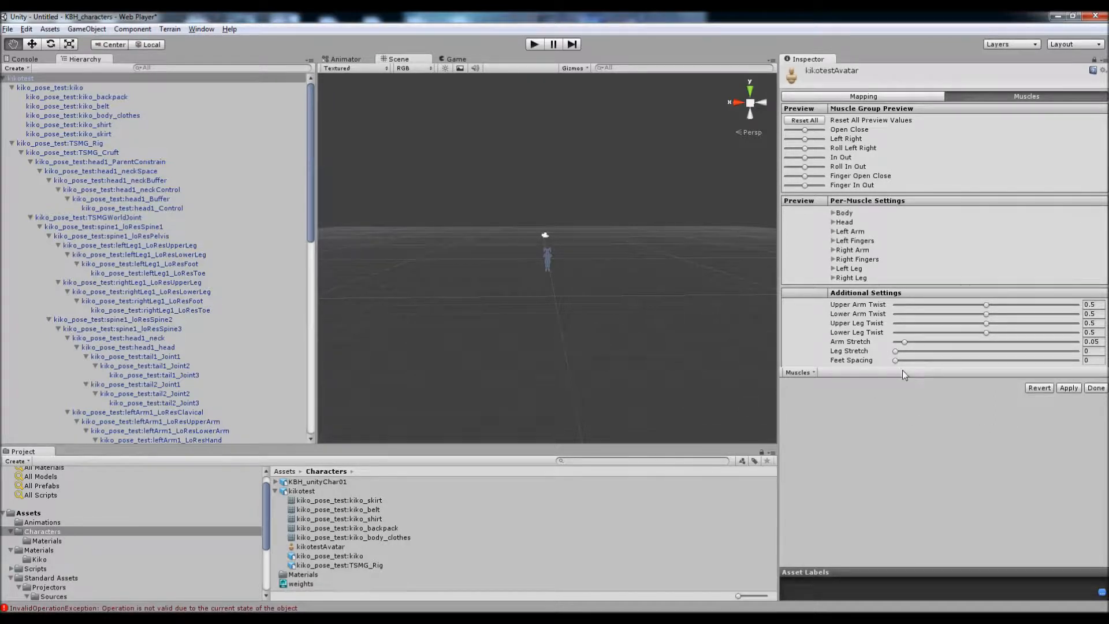
drag(895, 360, 986, 360)
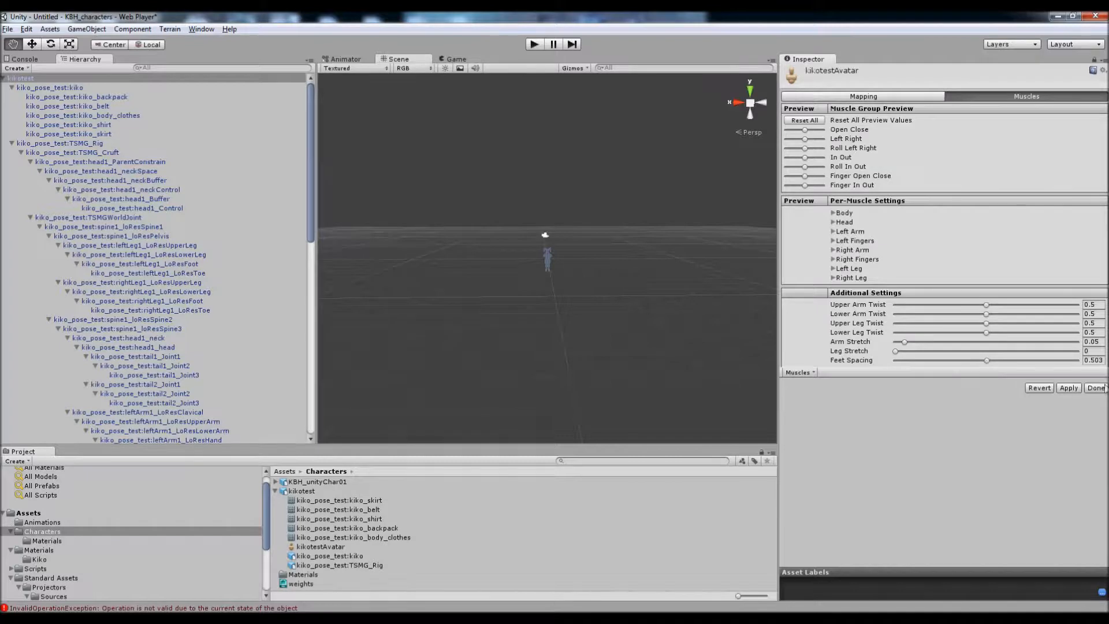